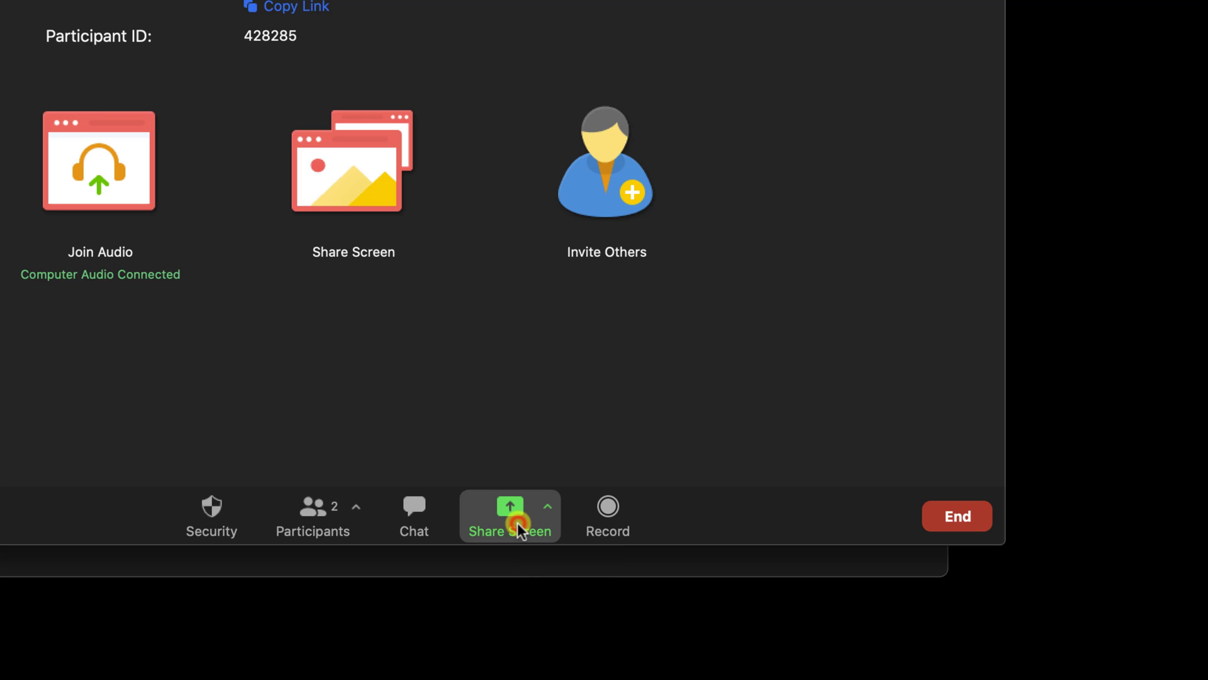
Start sharing Desktop 1 and follow the permission prompt to System Preferences.
click(508, 516)
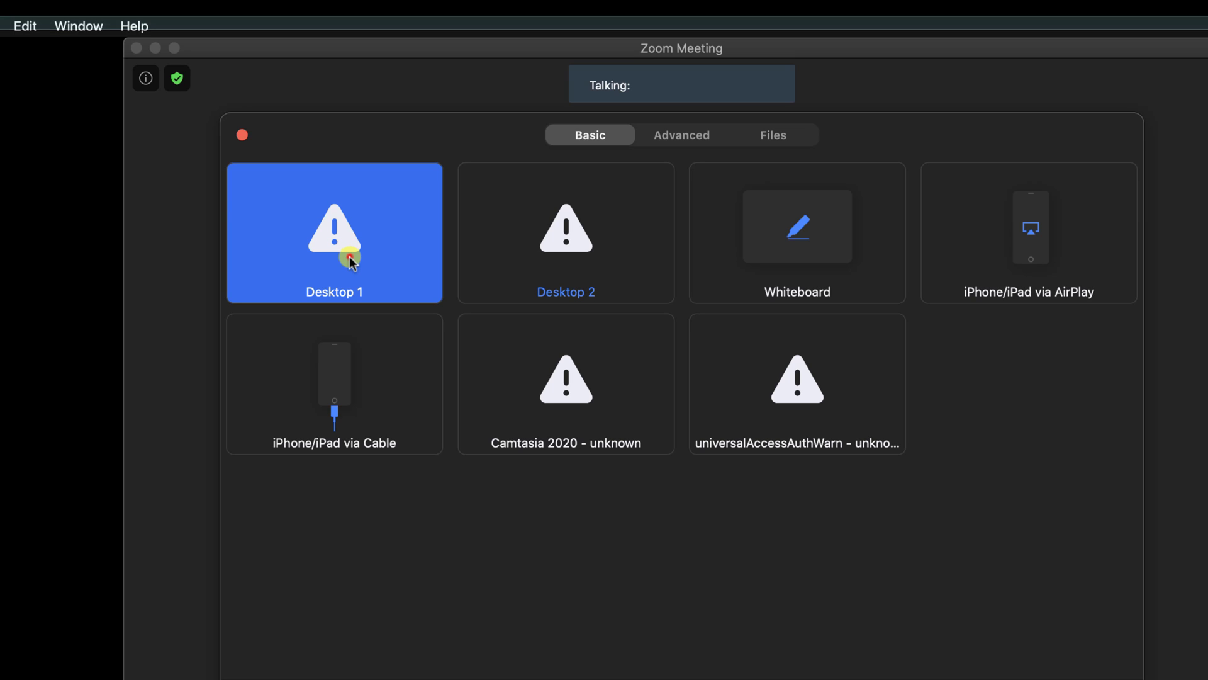
click(334, 233)
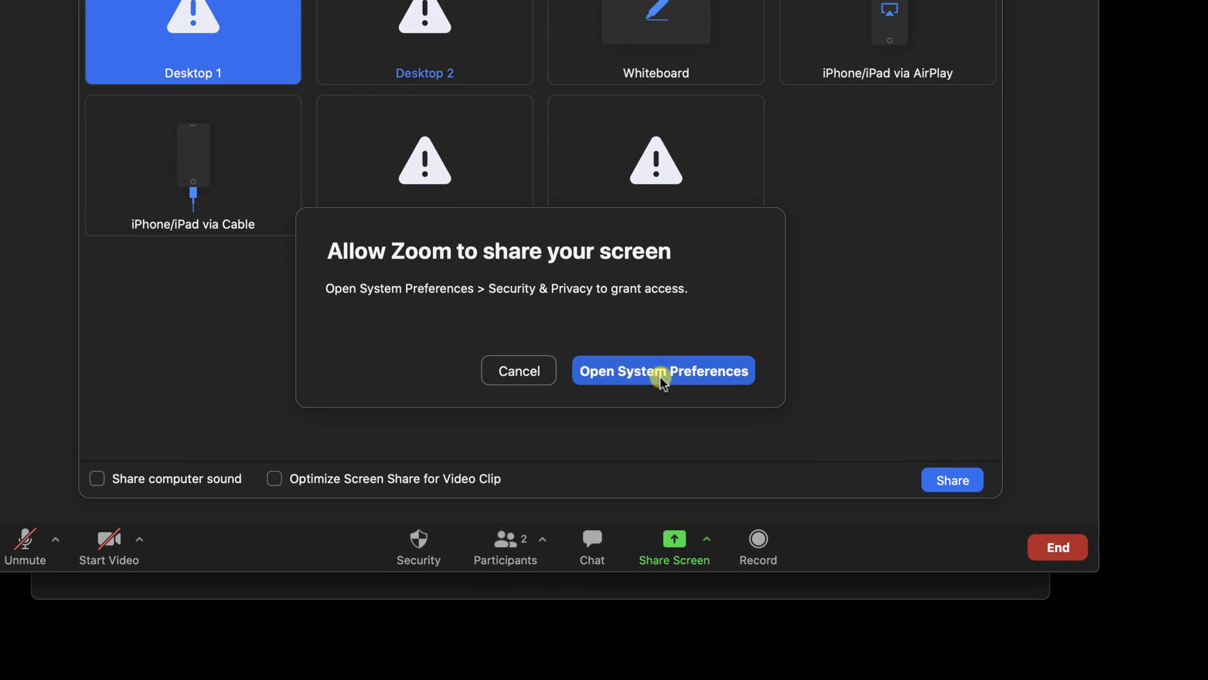
click(662, 370)
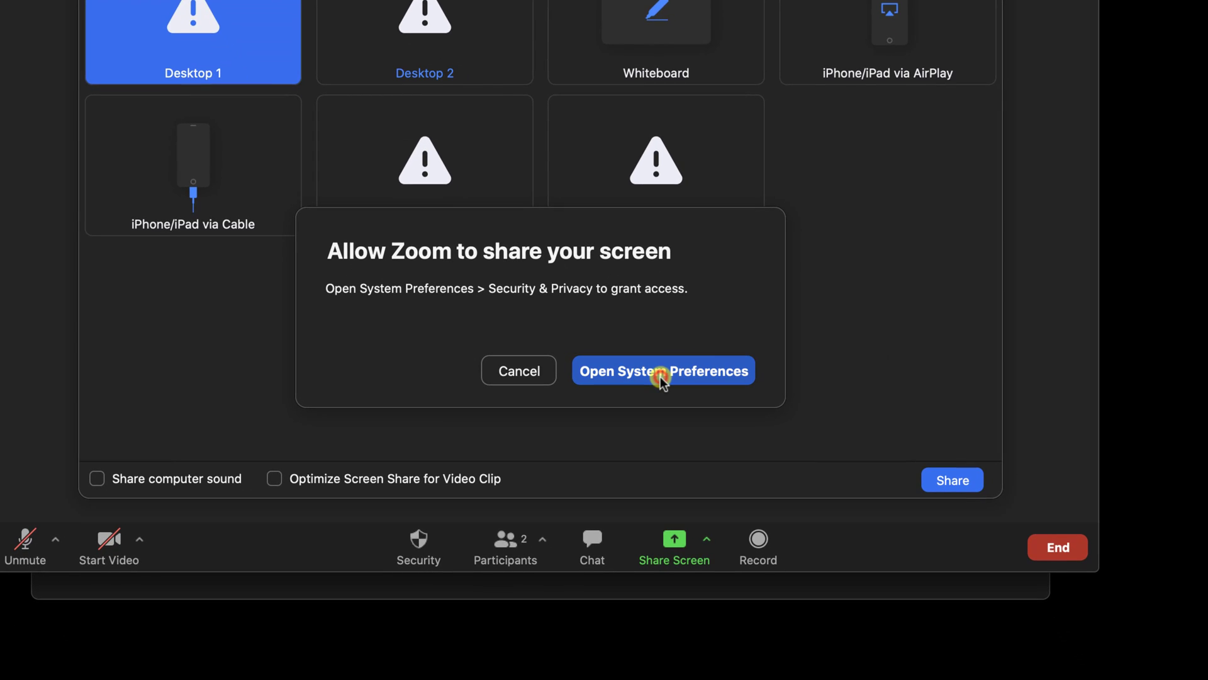
Allow zoom.us to record the screen, postpone quitting Zoom, and close Security & Privacy.
click(661, 370)
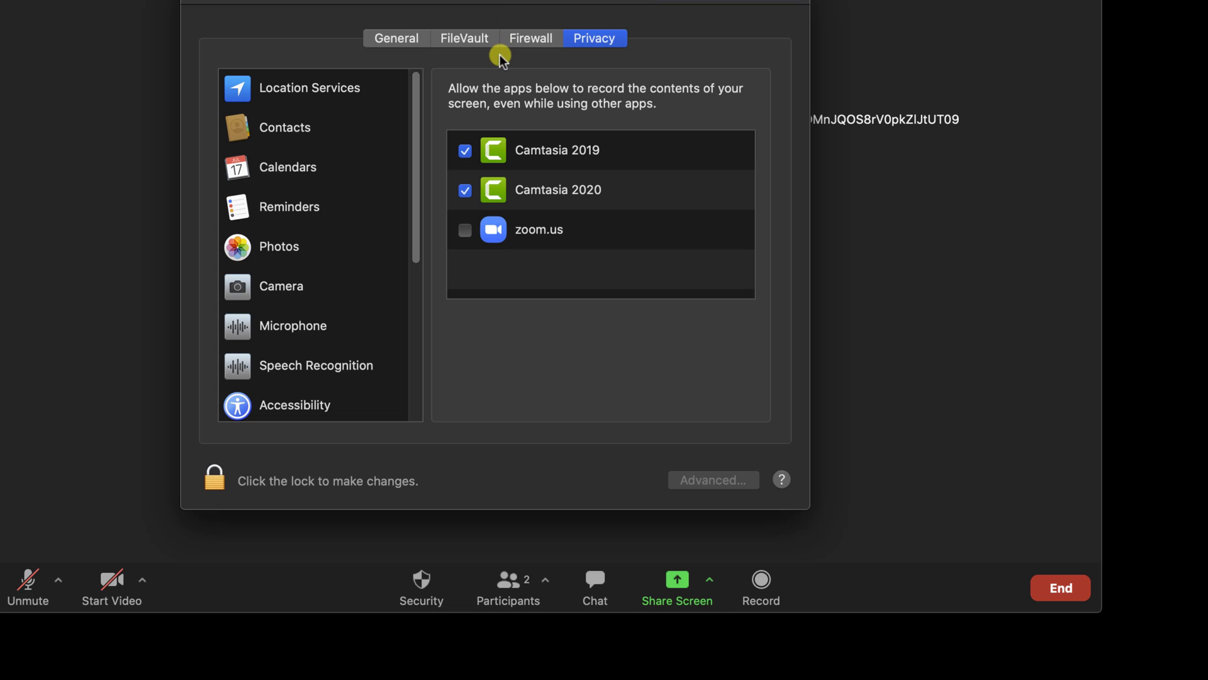
click(464, 229)
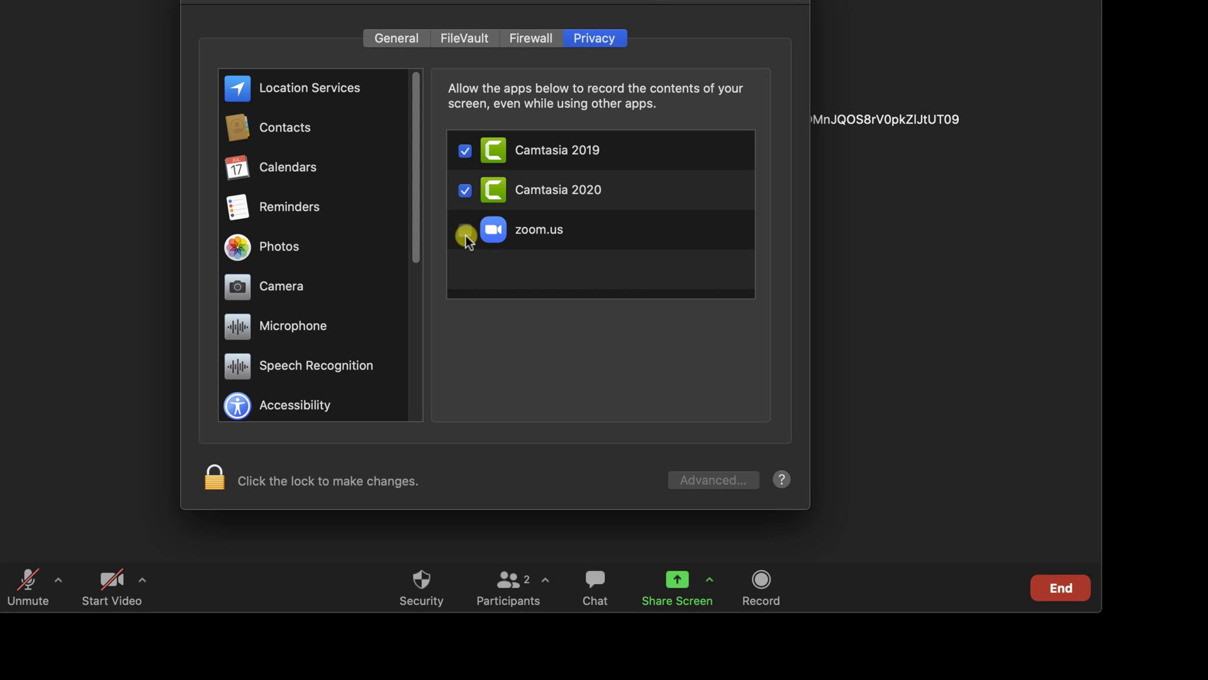
click(465, 234)
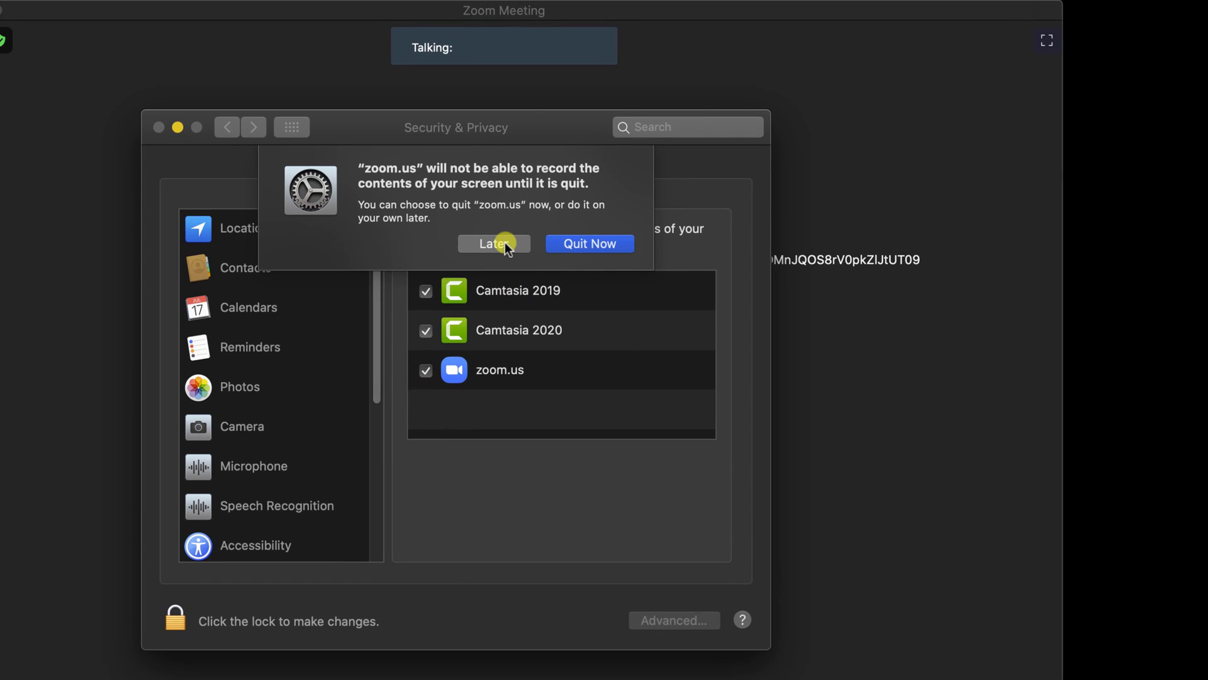
click(493, 243)
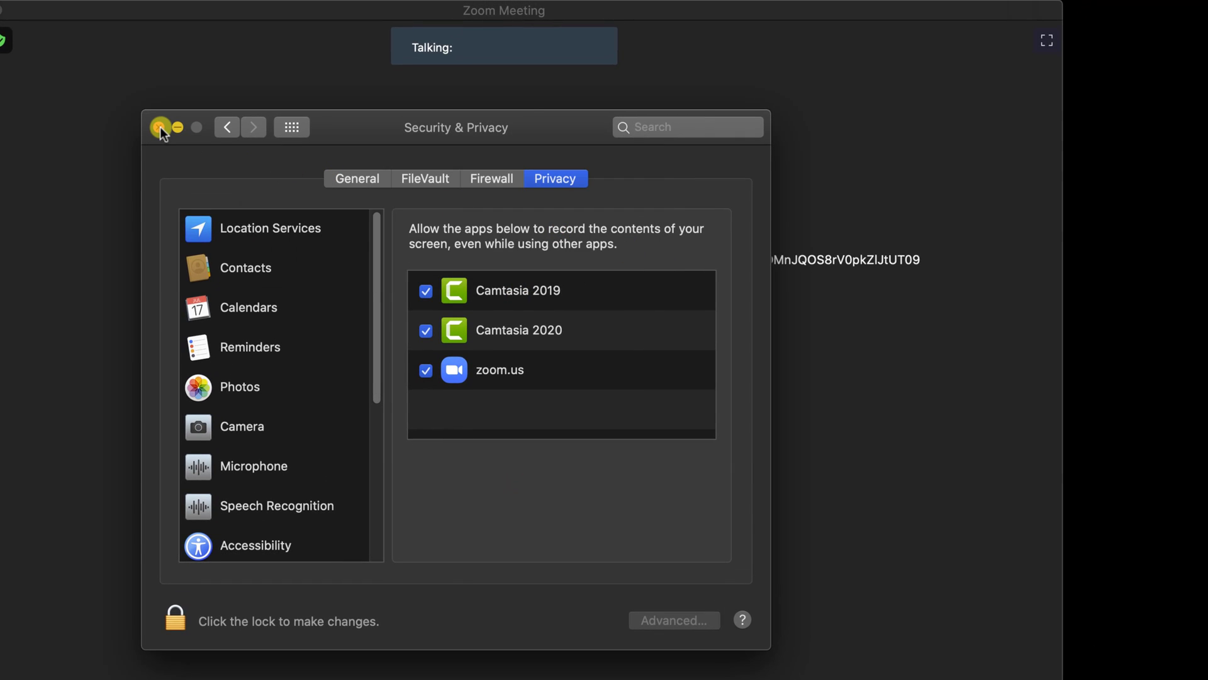
click(160, 127)
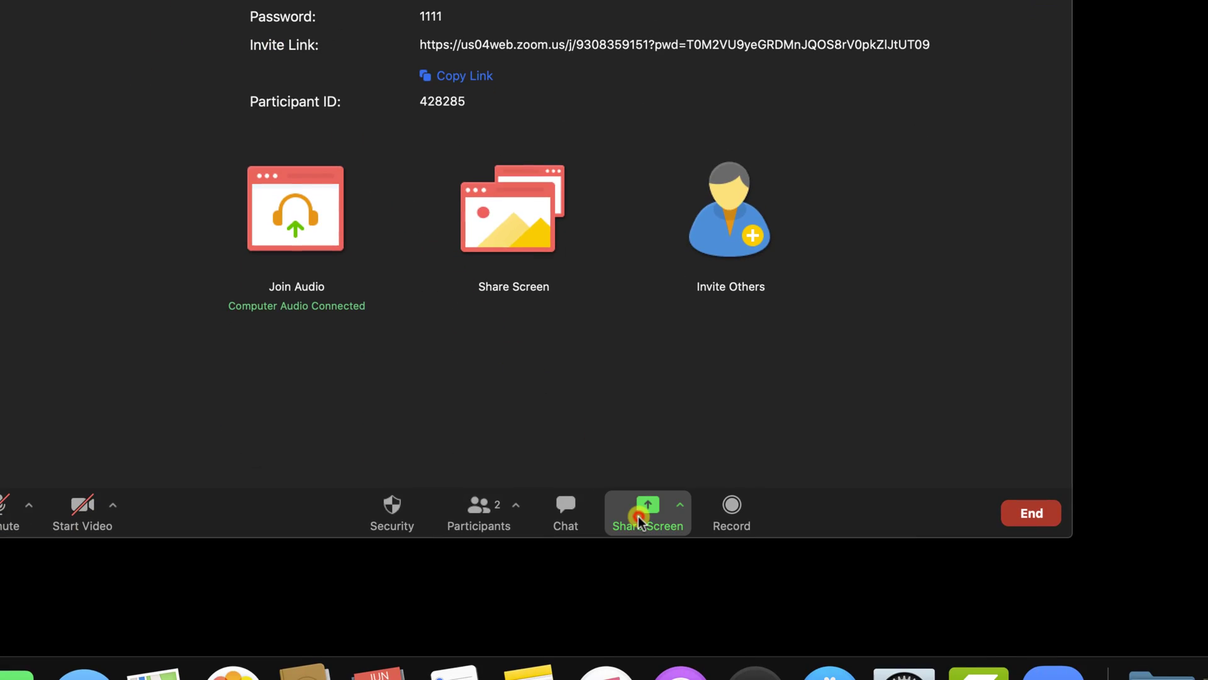
Reopen the share choices and look over Basic options like Desktop 2 and iPhone/iPad via Cable.
click(647, 512)
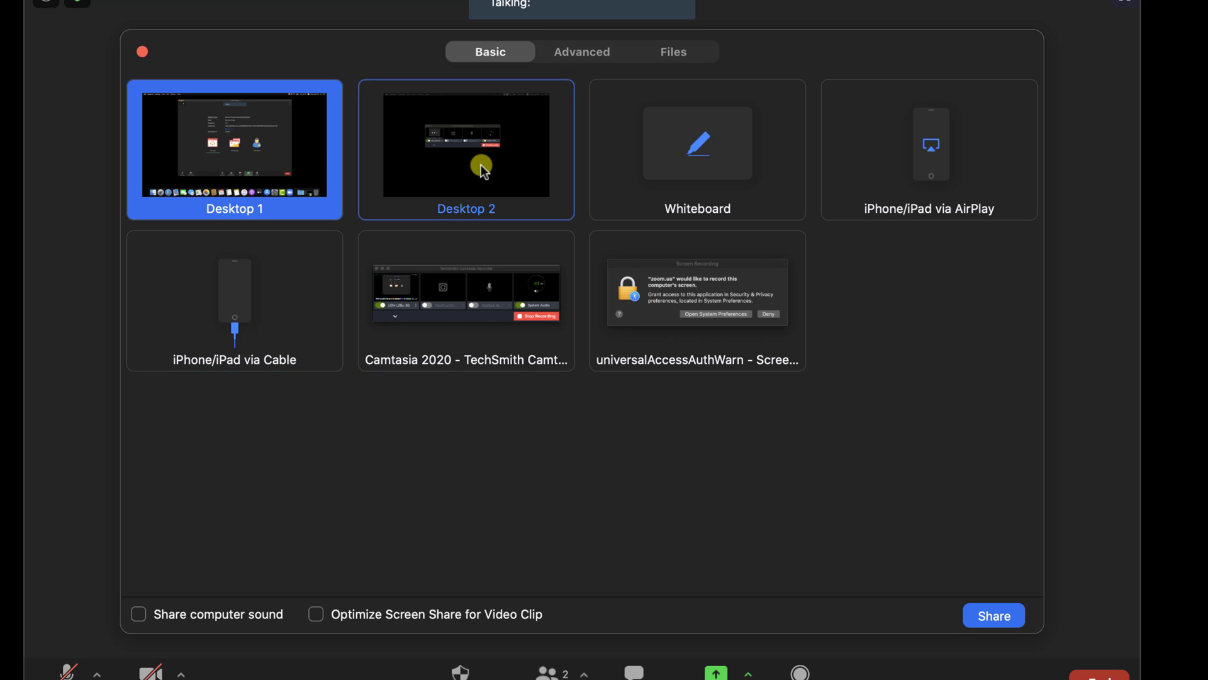
click(235, 301)
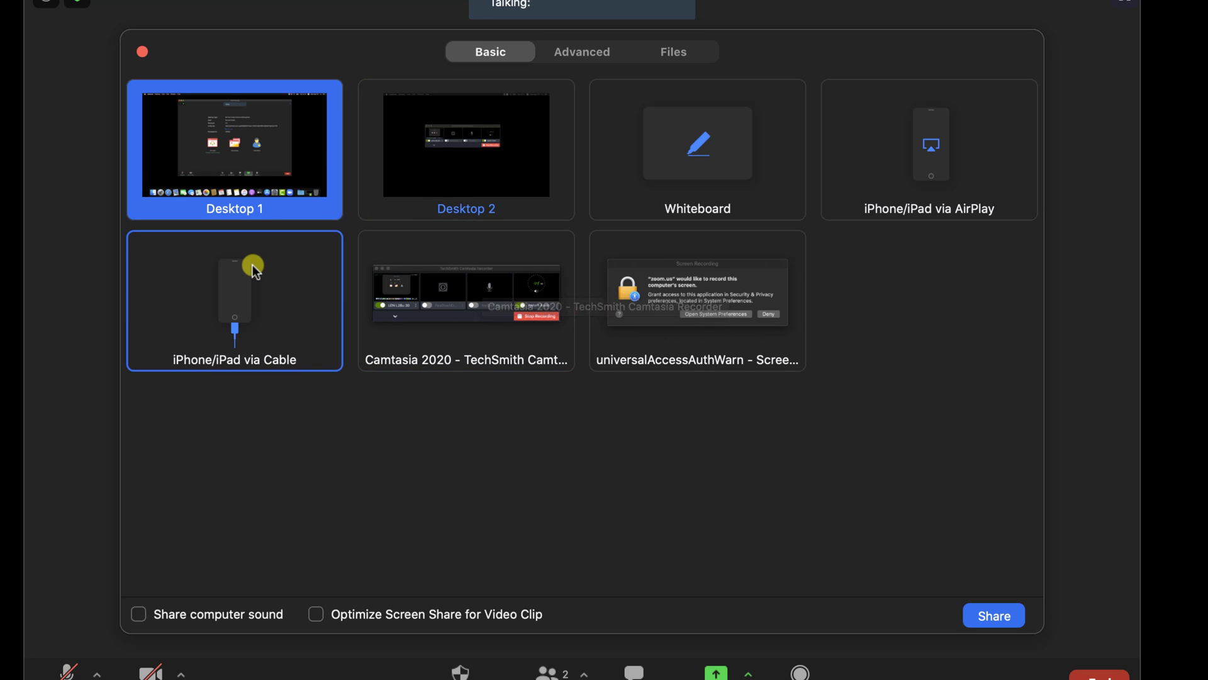
click(466, 143)
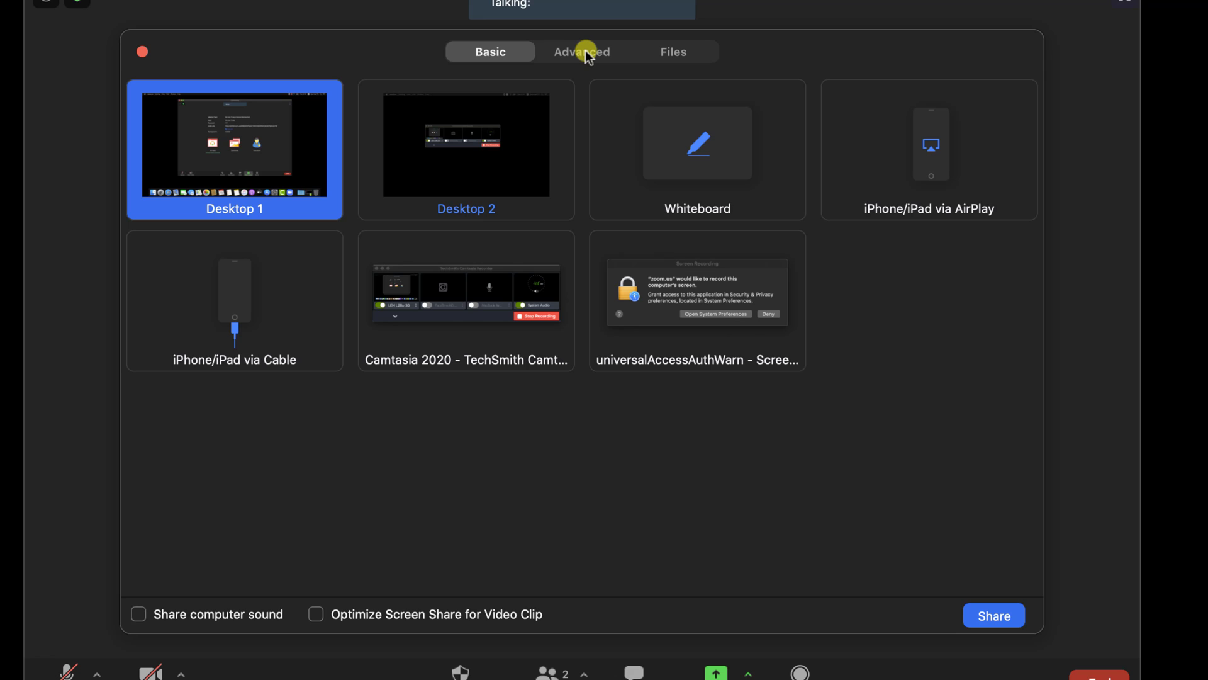
Review the Advanced sharing options and the Files sources Dropbox, OneDrive, Google Drive and Box.
click(582, 52)
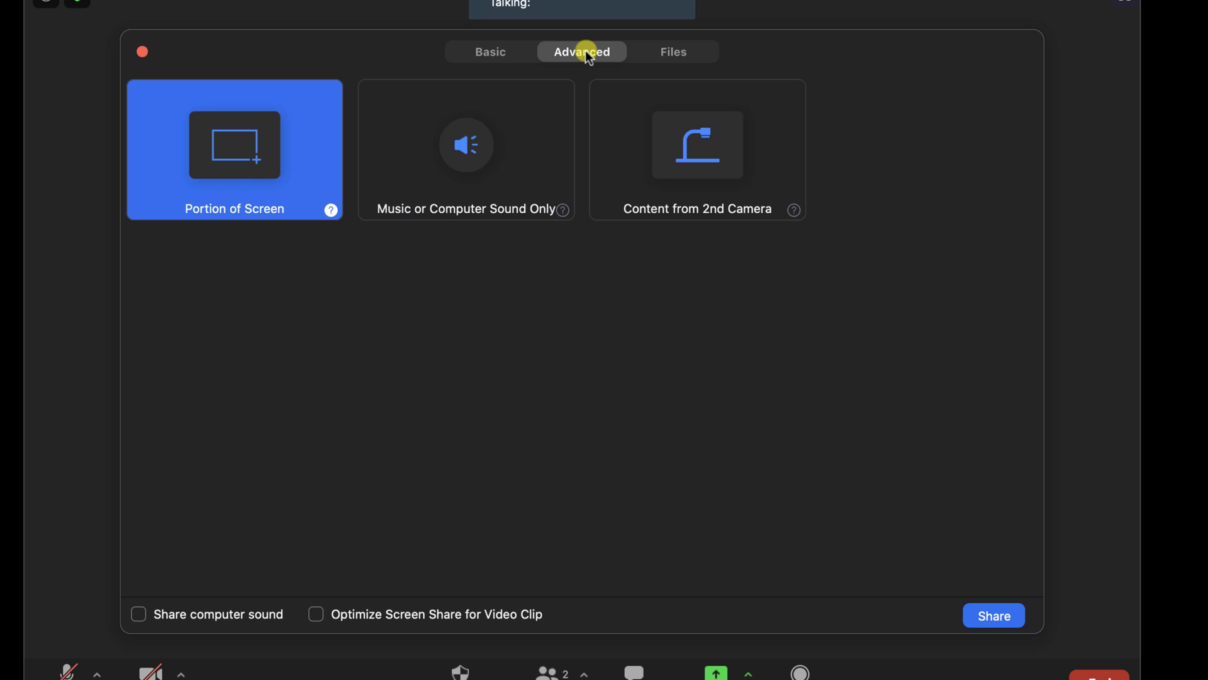
click(673, 52)
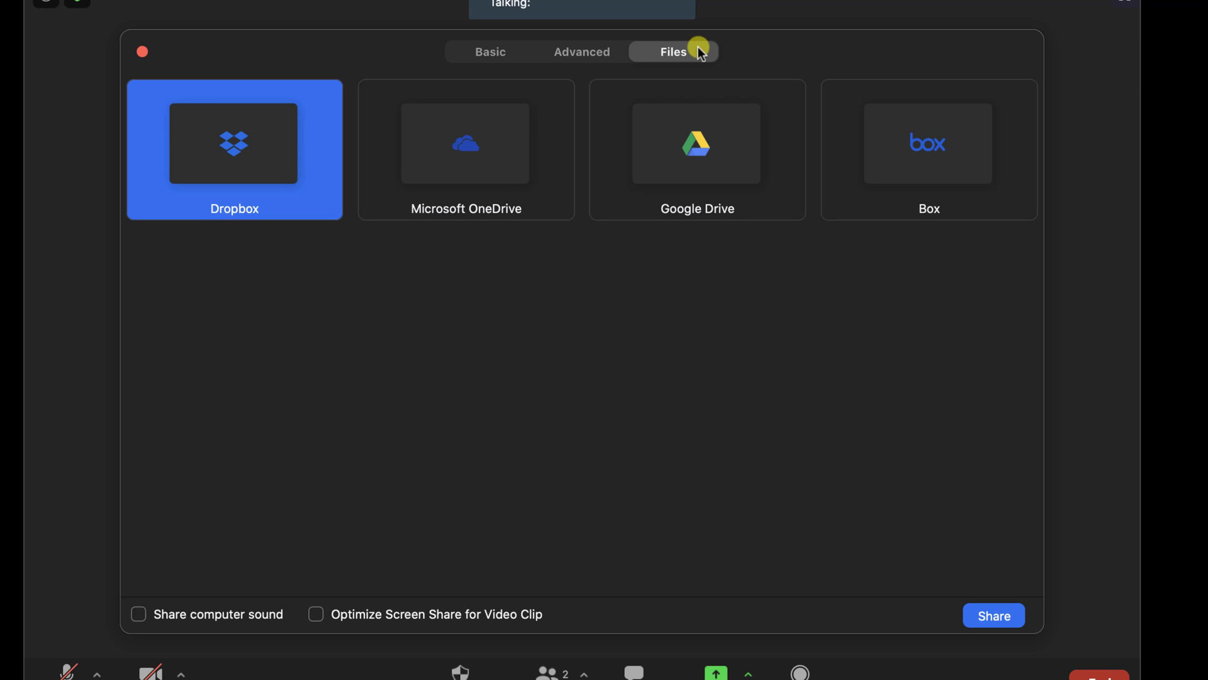
Share Desktop 1 with computer sound and video-clip optimisation turned on.
click(489, 51)
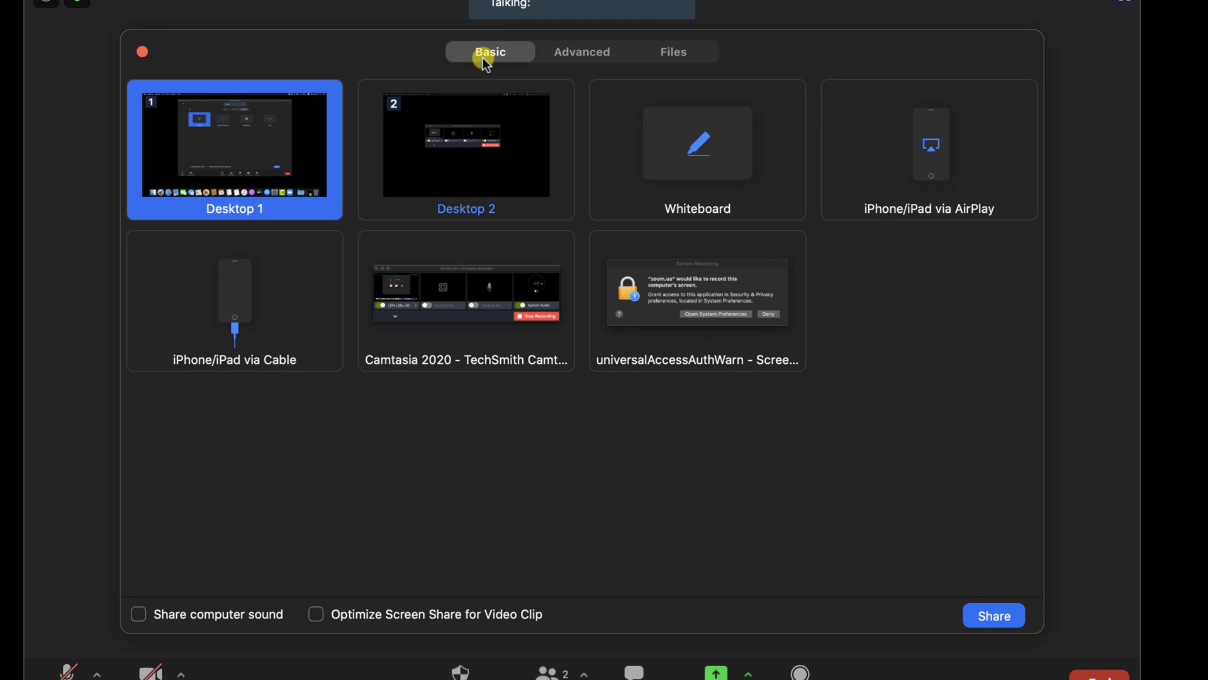
click(138, 614)
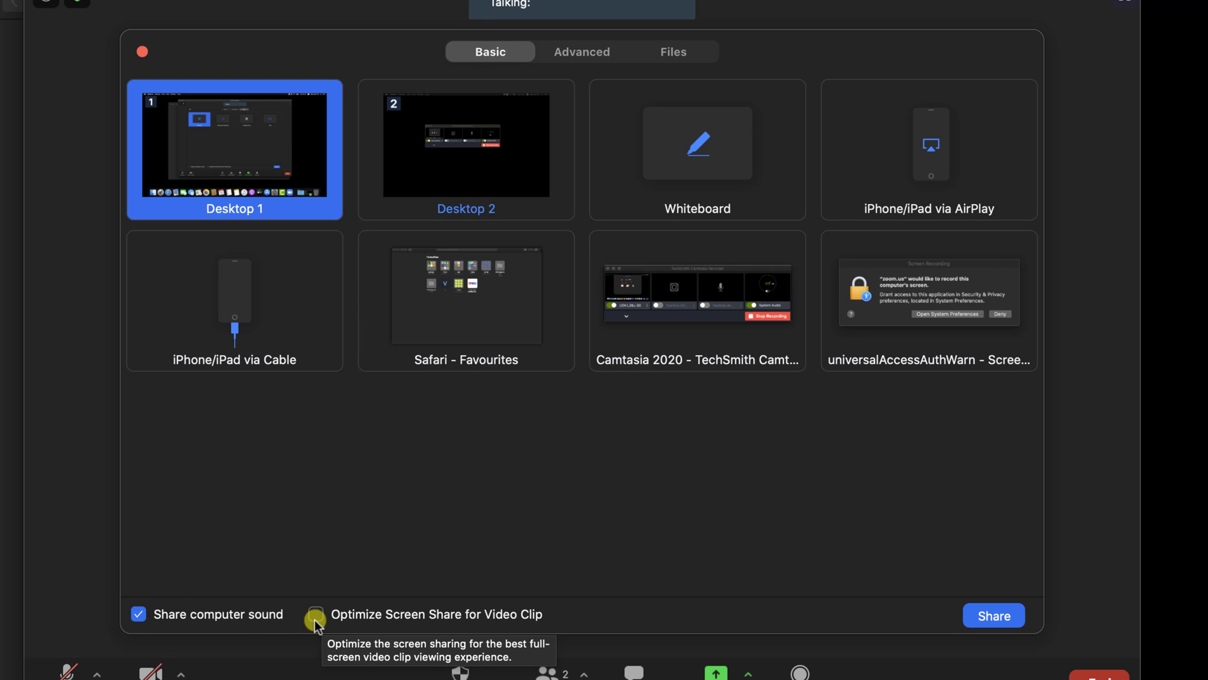
click(315, 614)
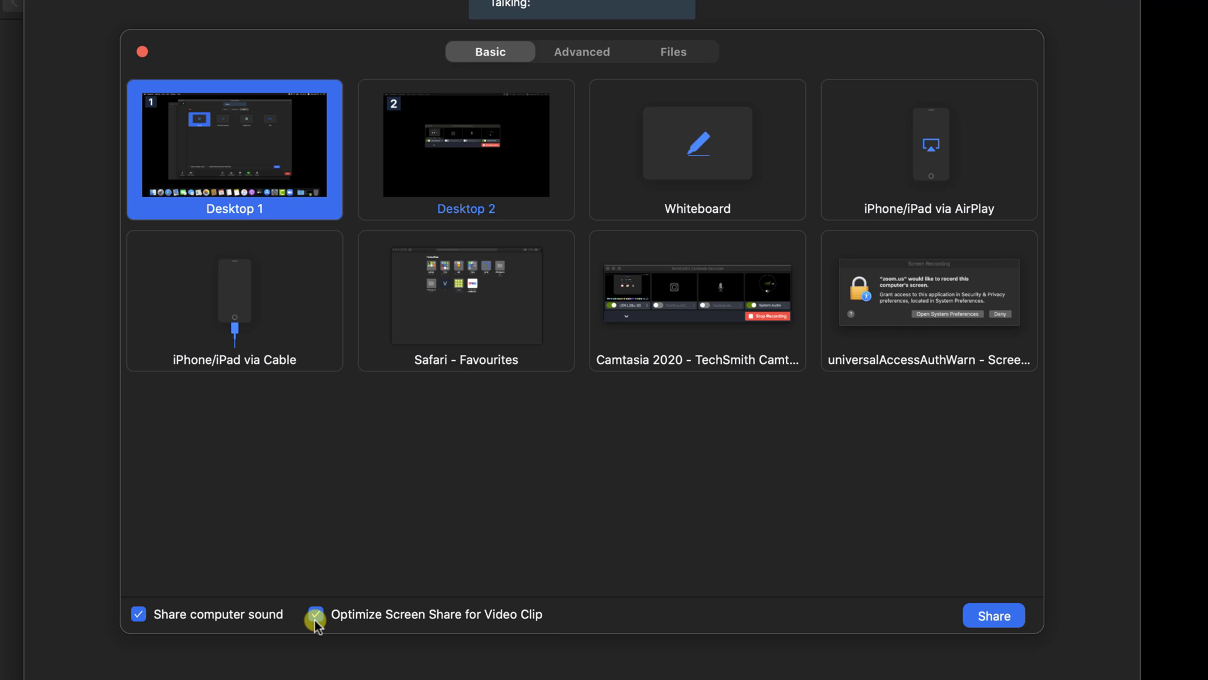
click(315, 614)
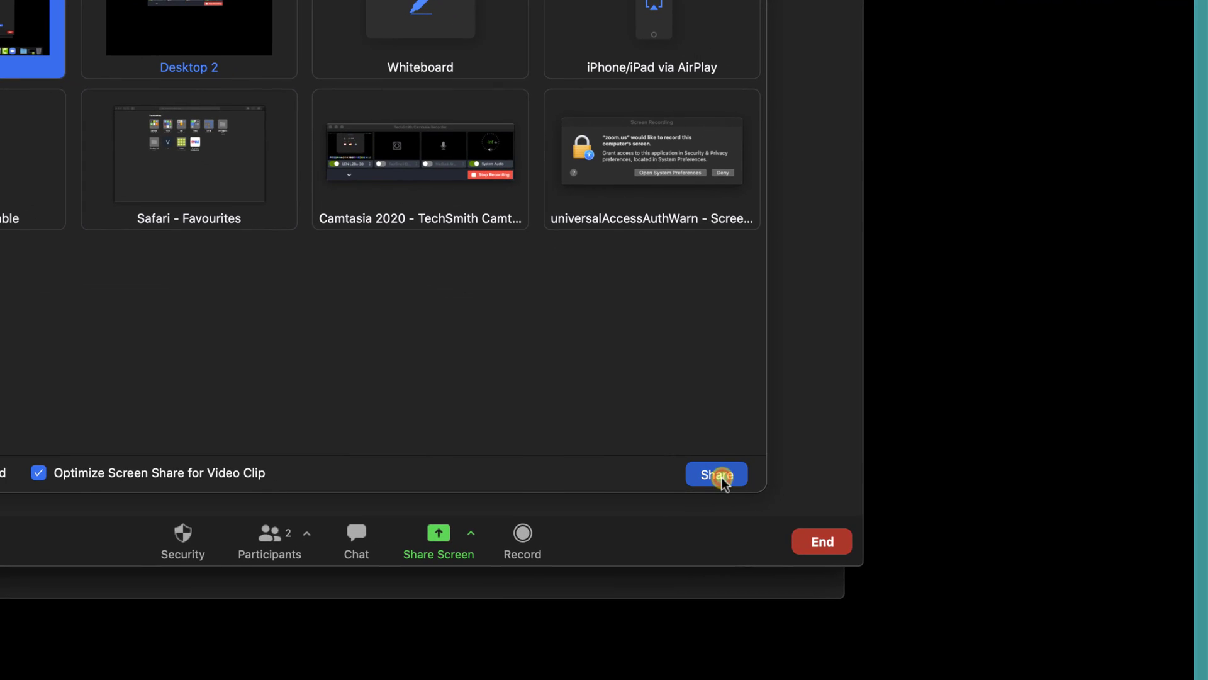
click(715, 474)
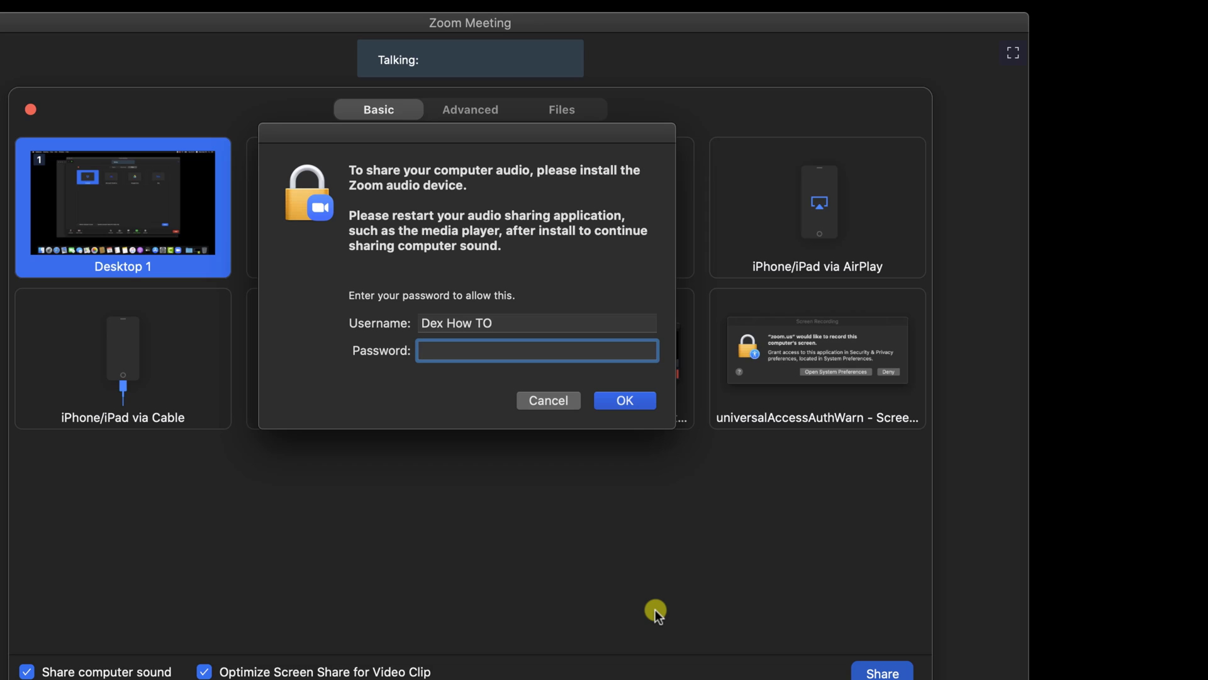
Enter the Mac password to approve installing the Zoom audio device and begin sharing.
click(536, 352)
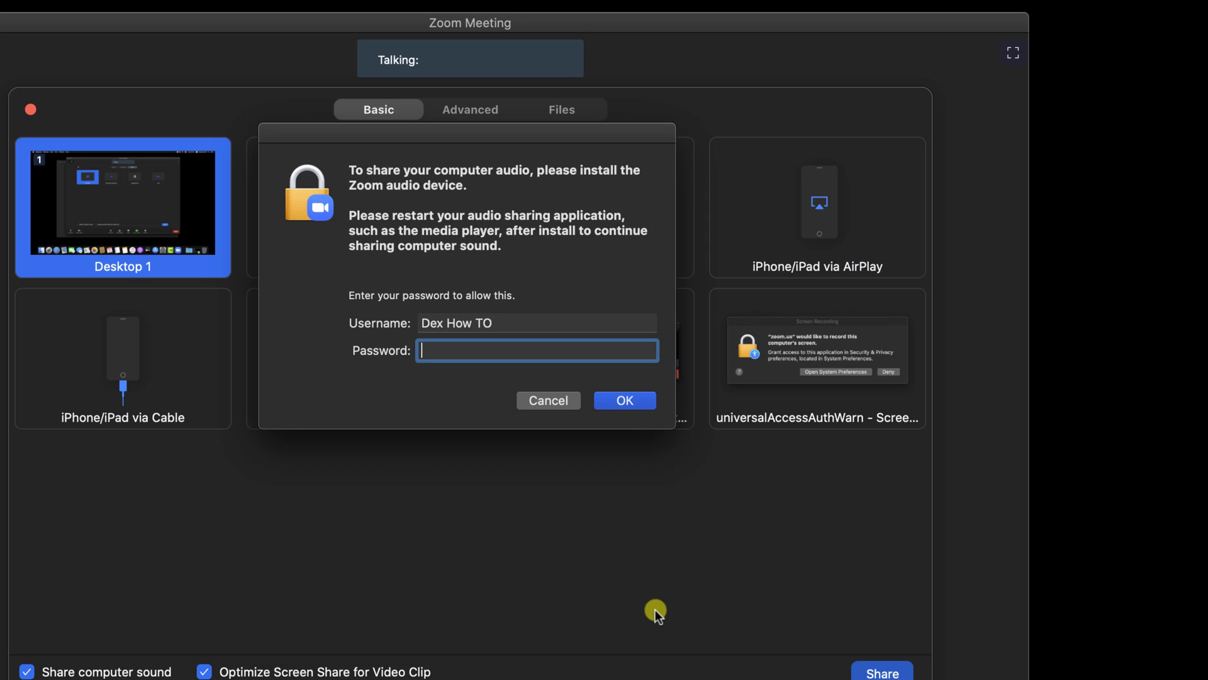
text(••••)
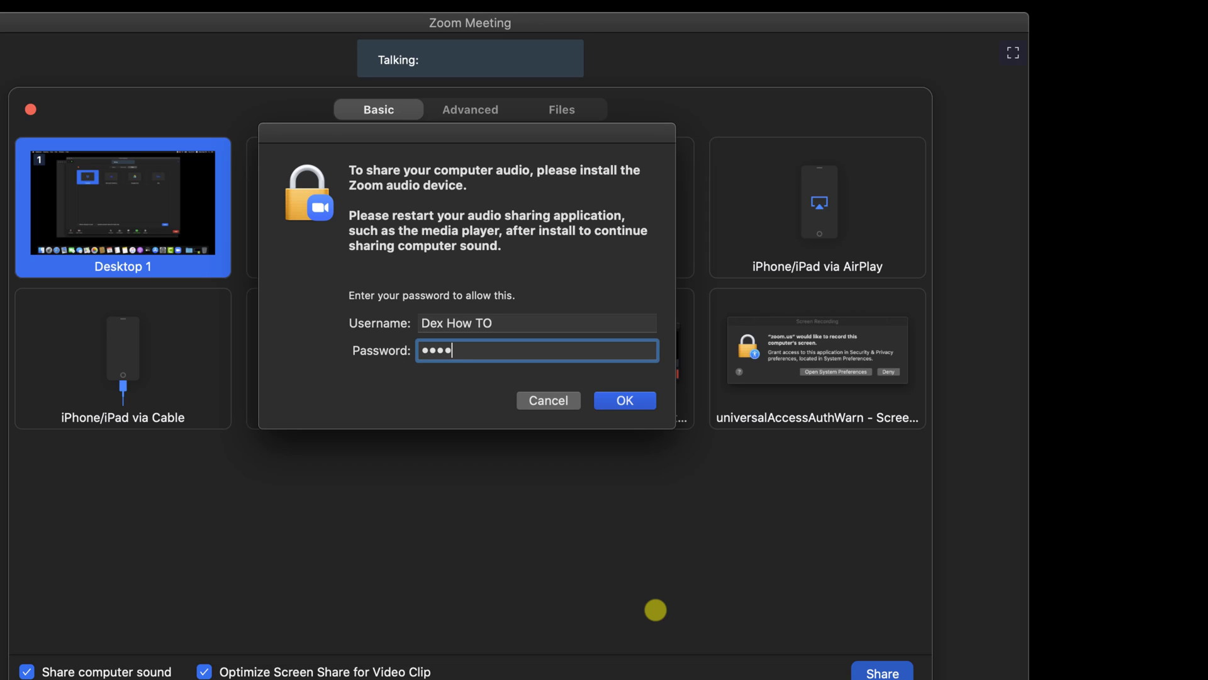
click(625, 400)
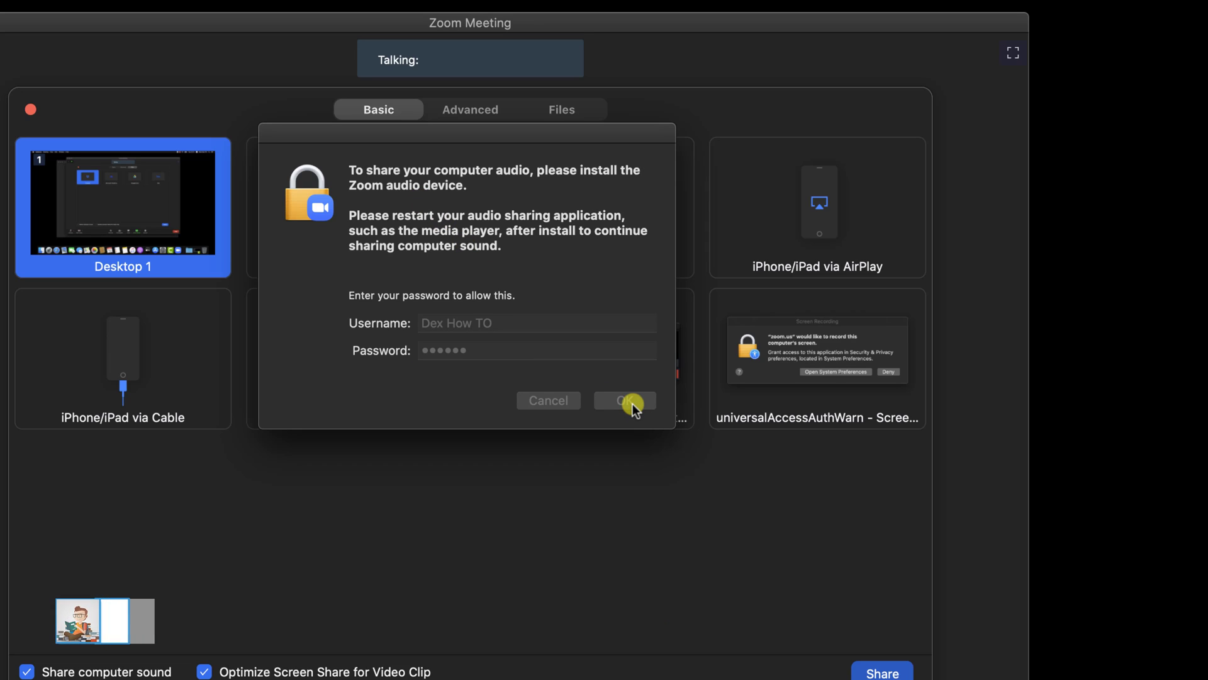
click(624, 400)
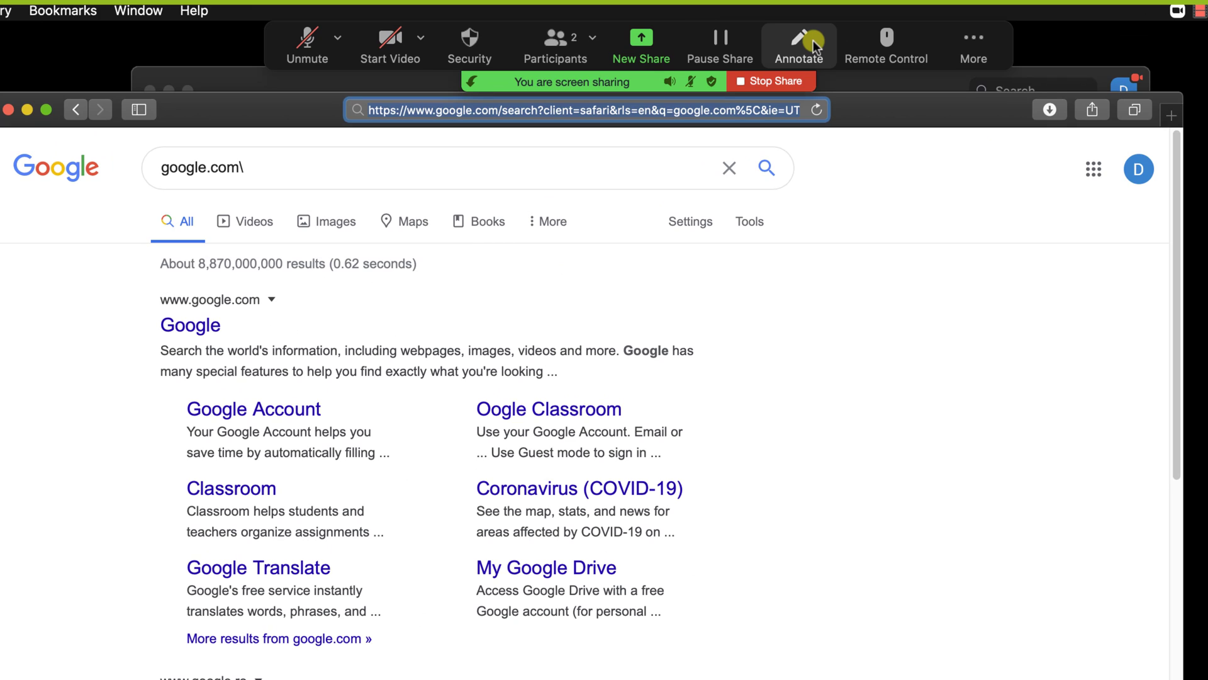
Annotate the shared page, stop that share, and share a blank whiteboard instead.
click(798, 45)
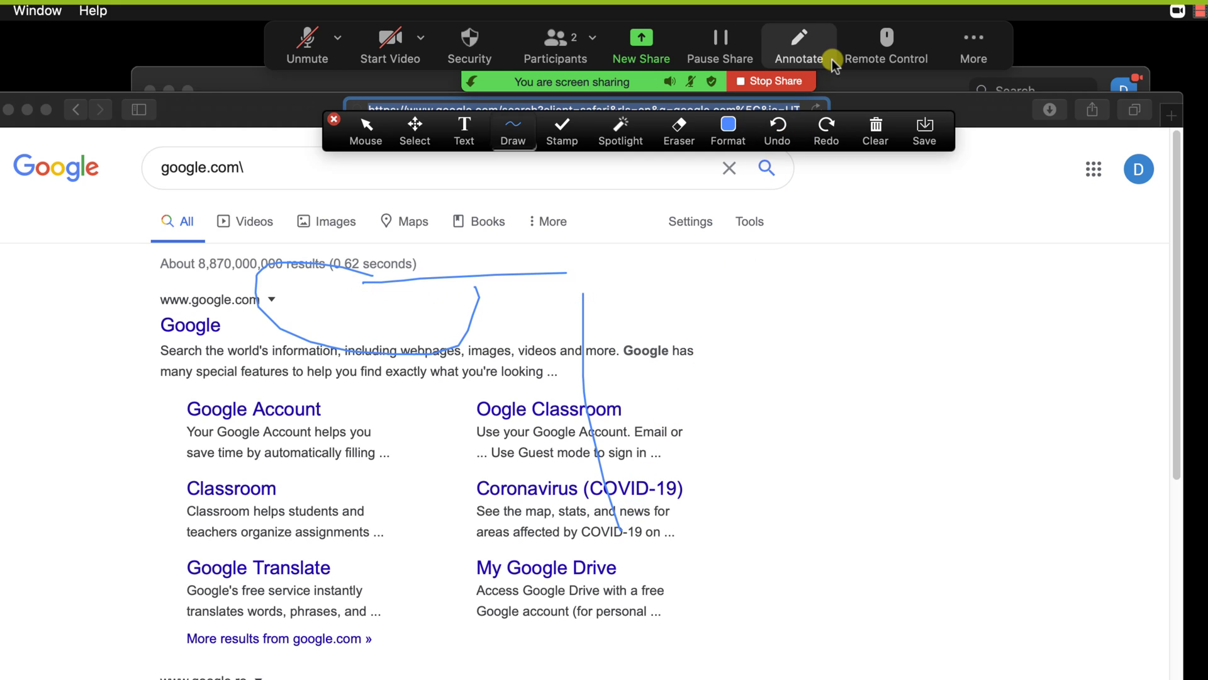
mouse_move(887, 45)
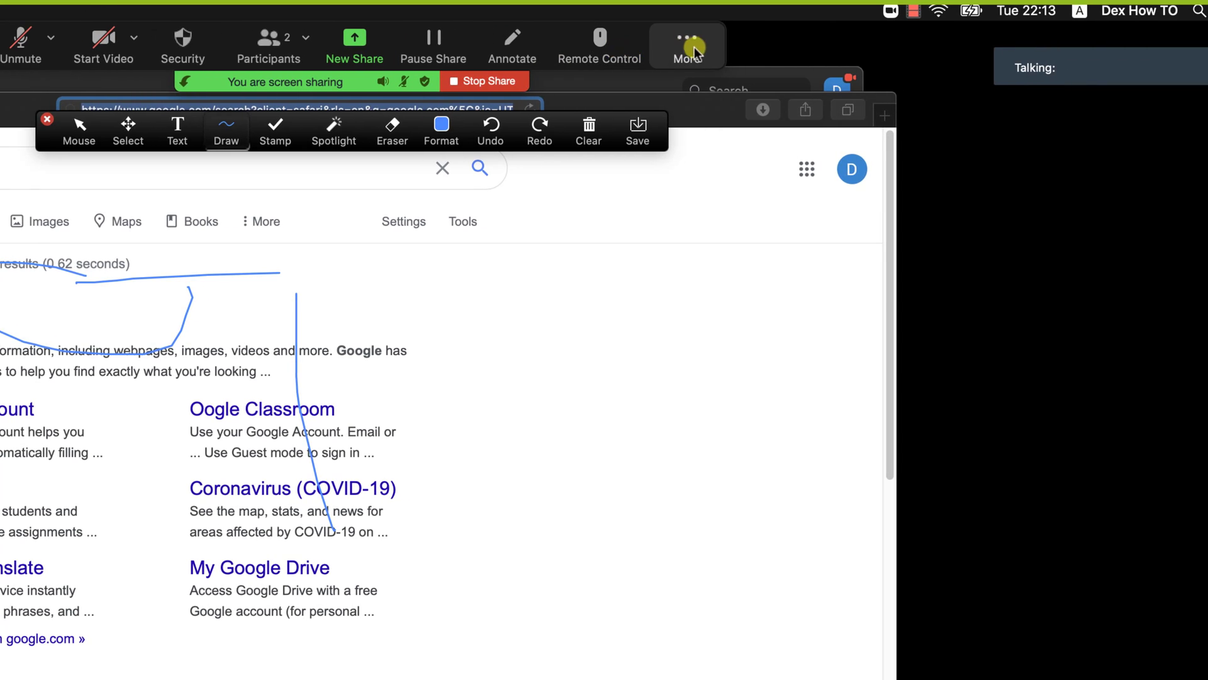
click(687, 46)
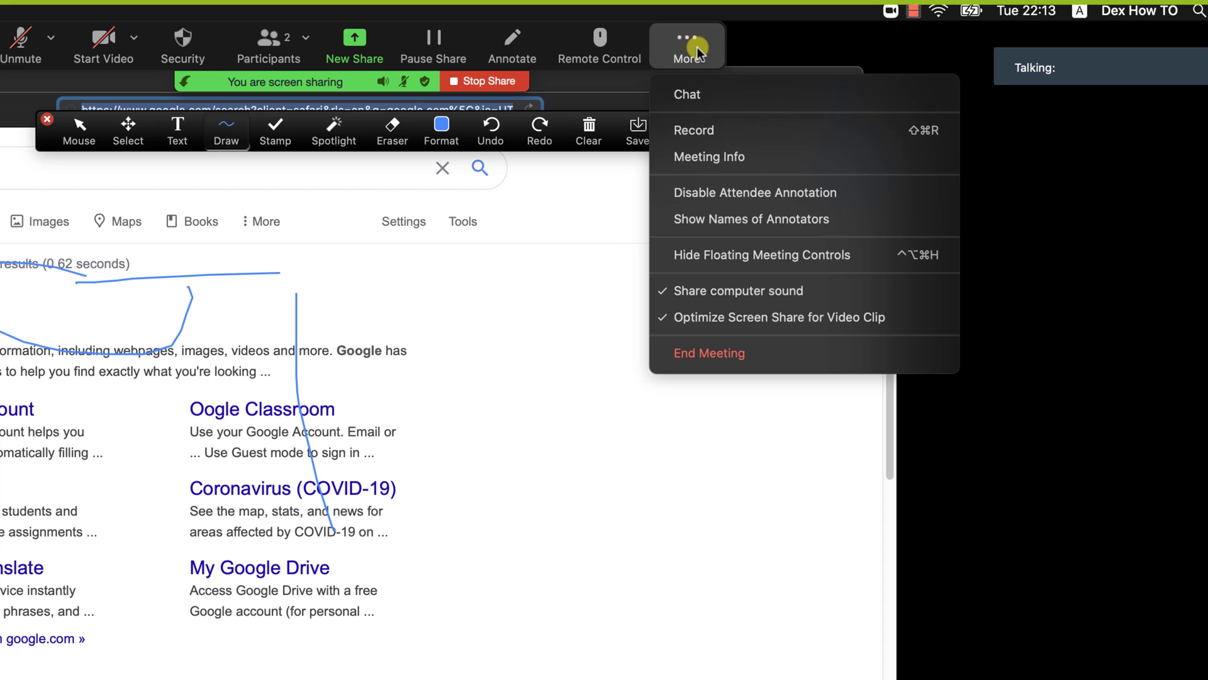
mouse_move(757, 129)
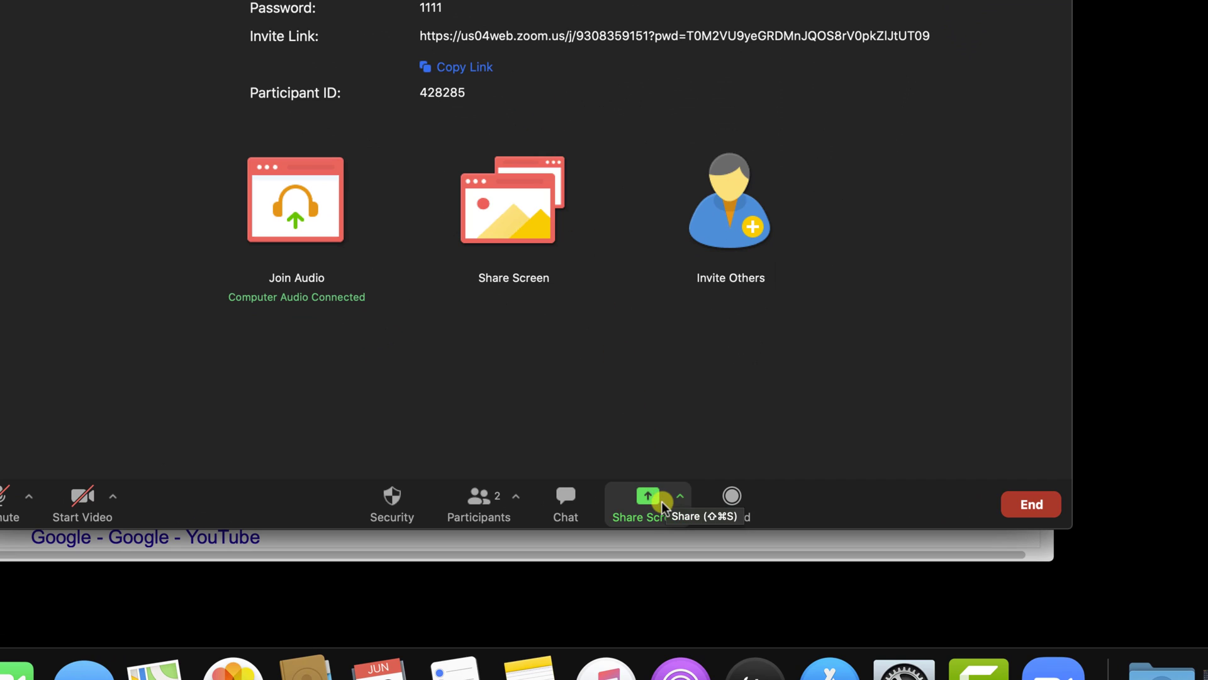
click(648, 505)
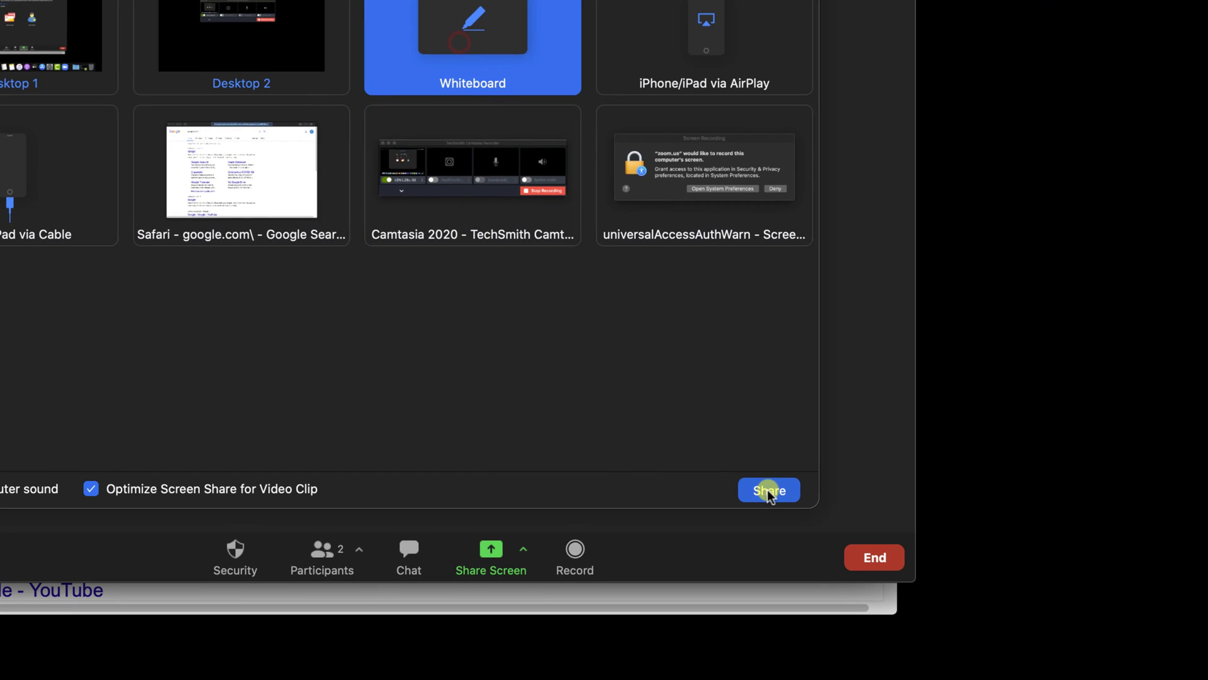
click(768, 490)
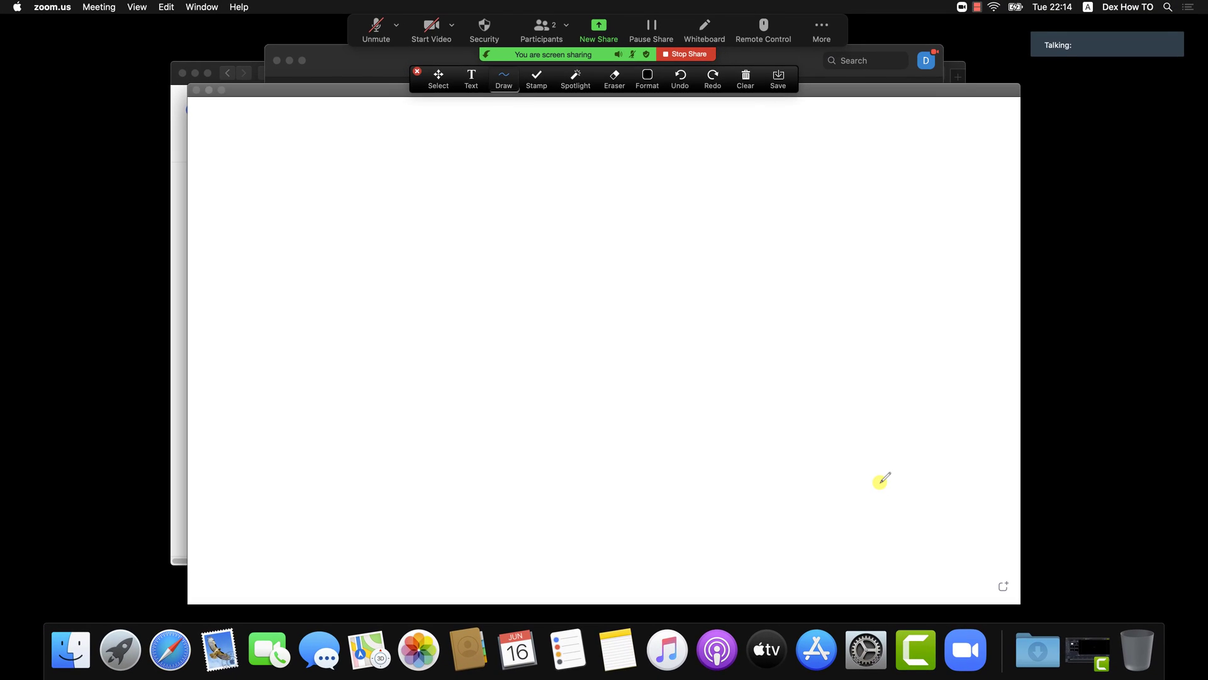
Draw a grey filled rectangle and double-headed arrow, then stamp green check marks above them.
click(536, 80)
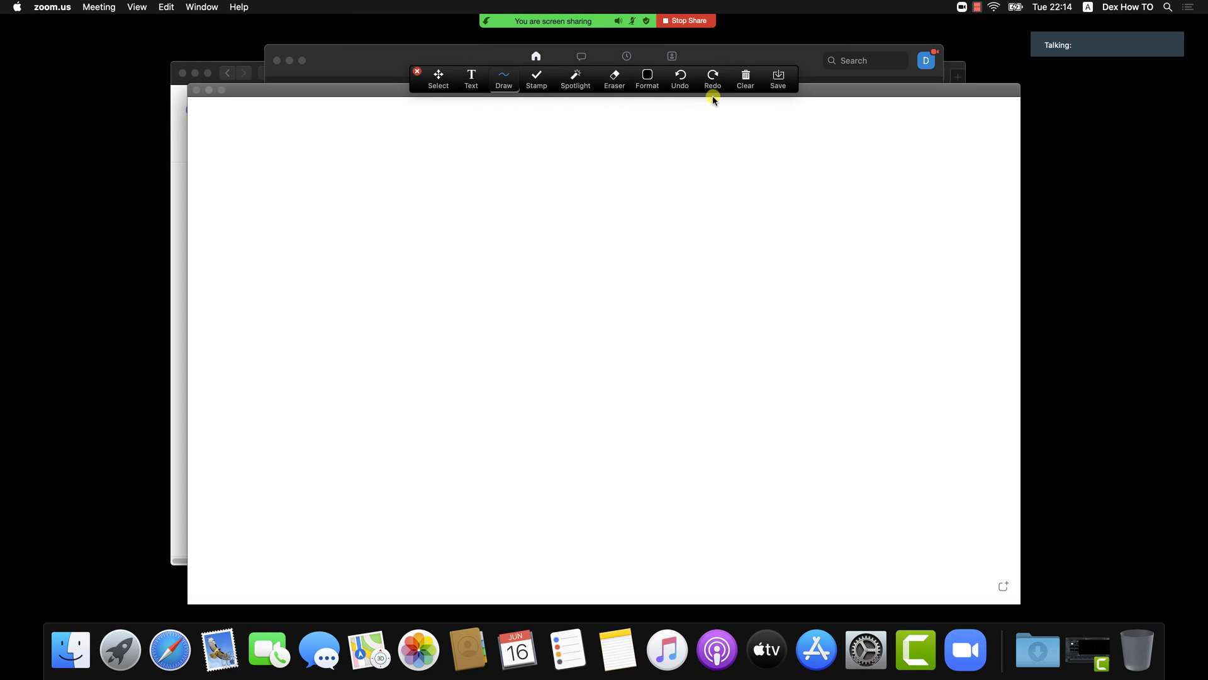
click(504, 81)
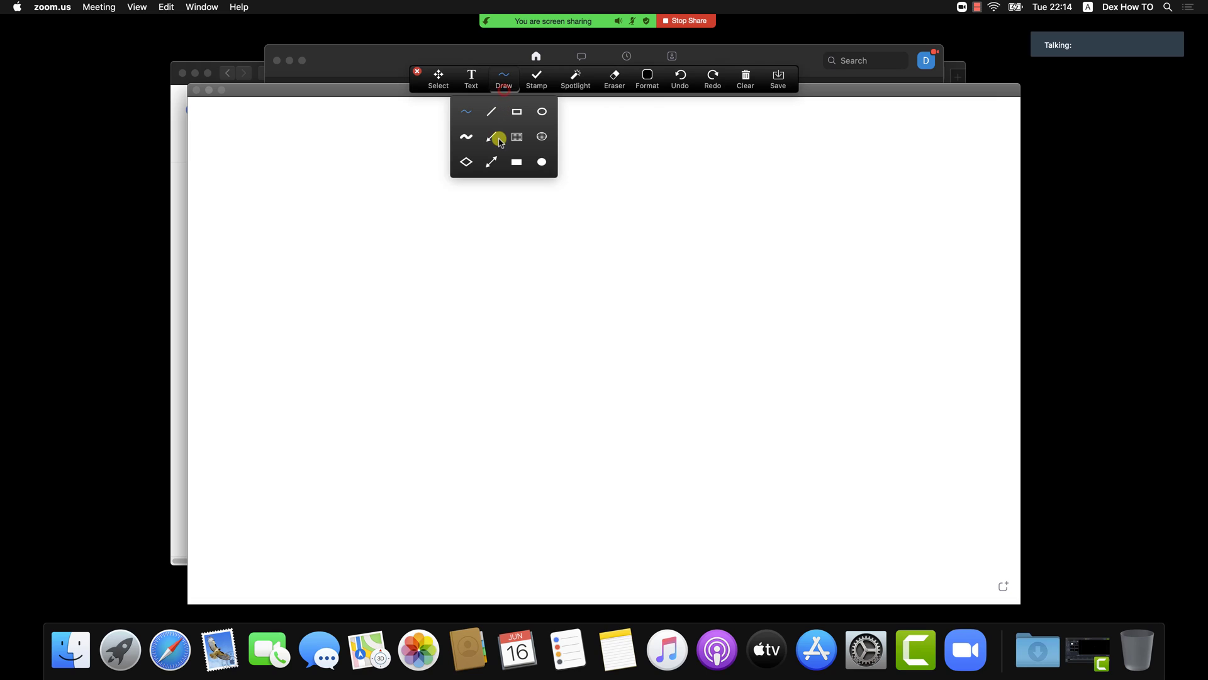
drag(542, 217, 776, 277)
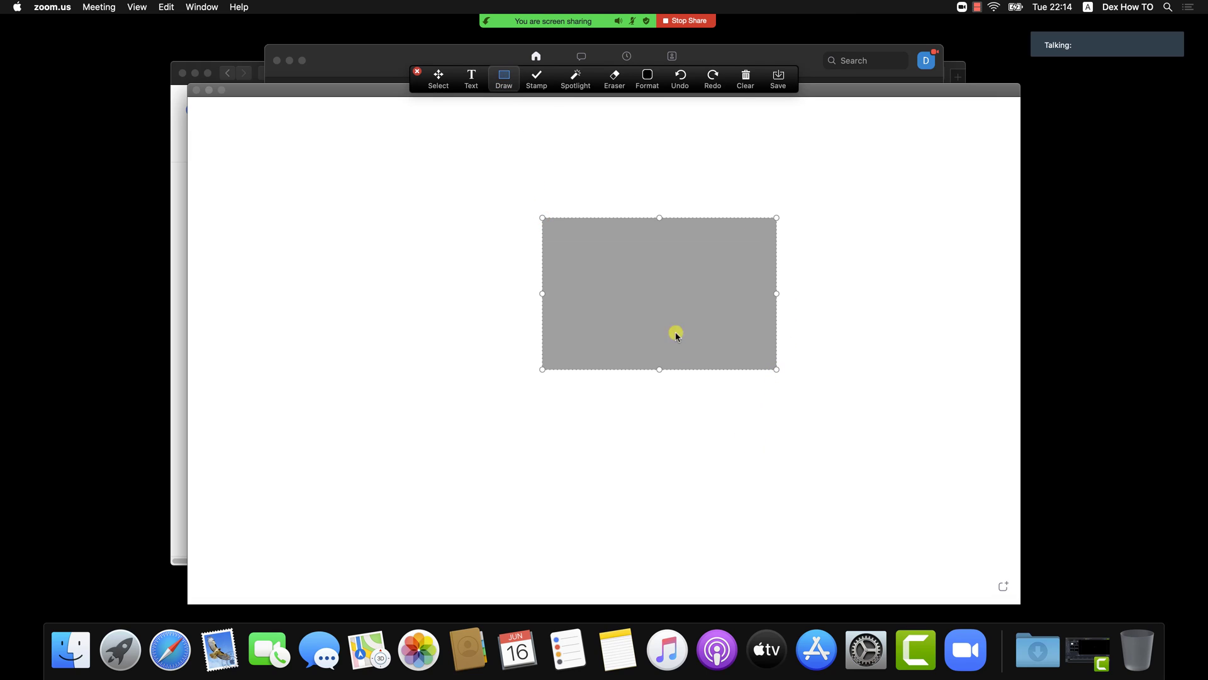
click(504, 78)
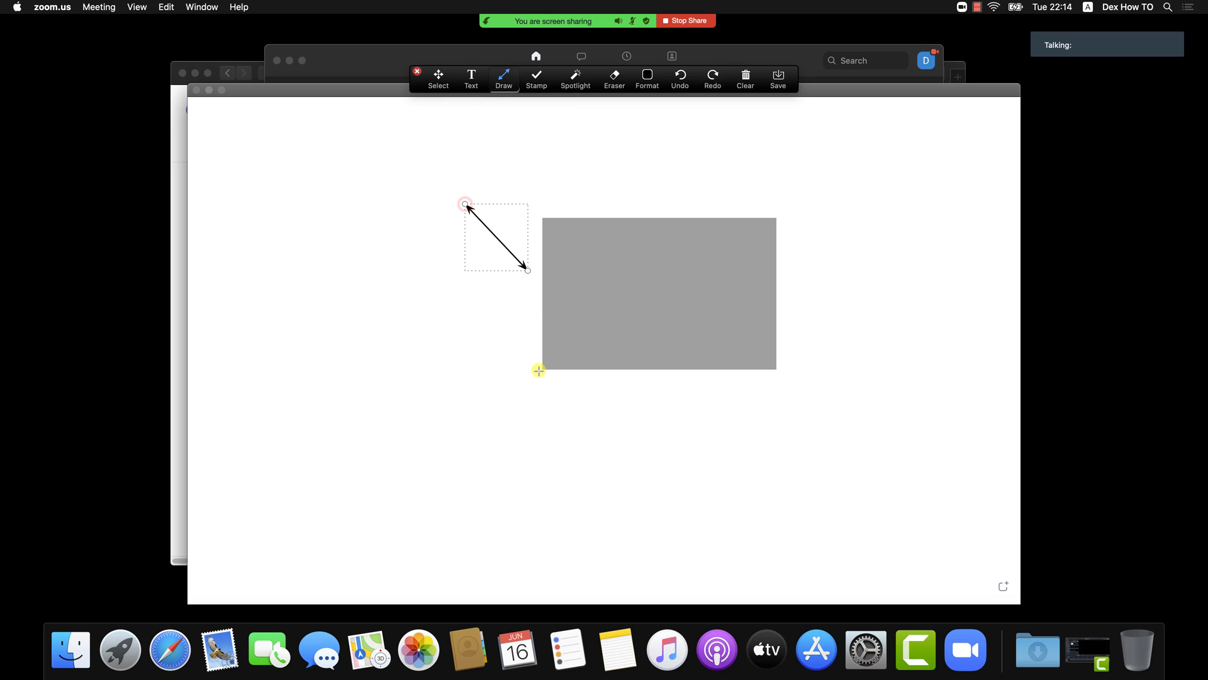
click(537, 78)
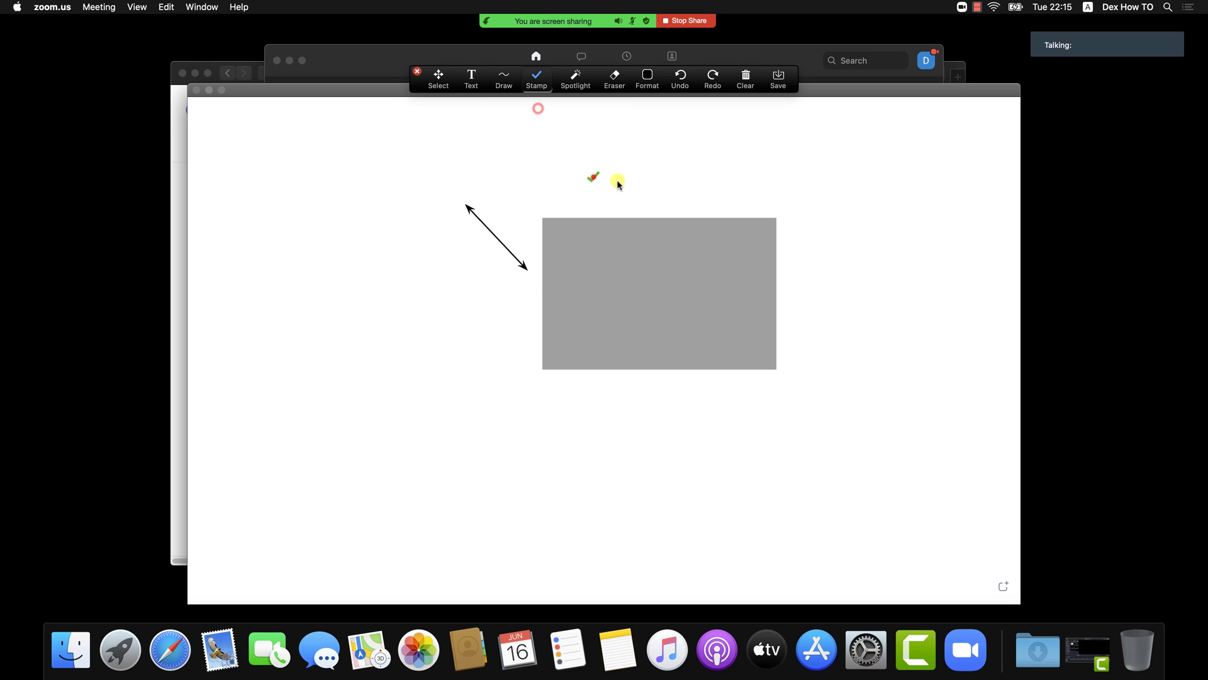
click(631, 196)
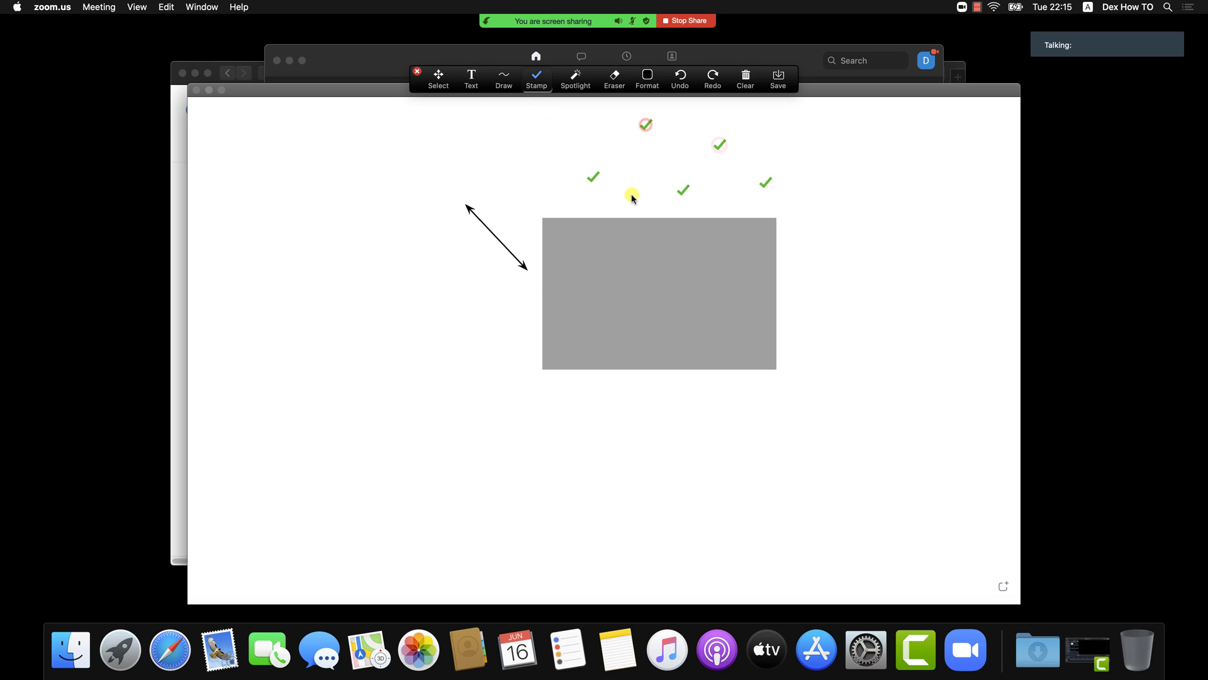
Try the Spotlight pointer and switch to one of its variants.
click(575, 78)
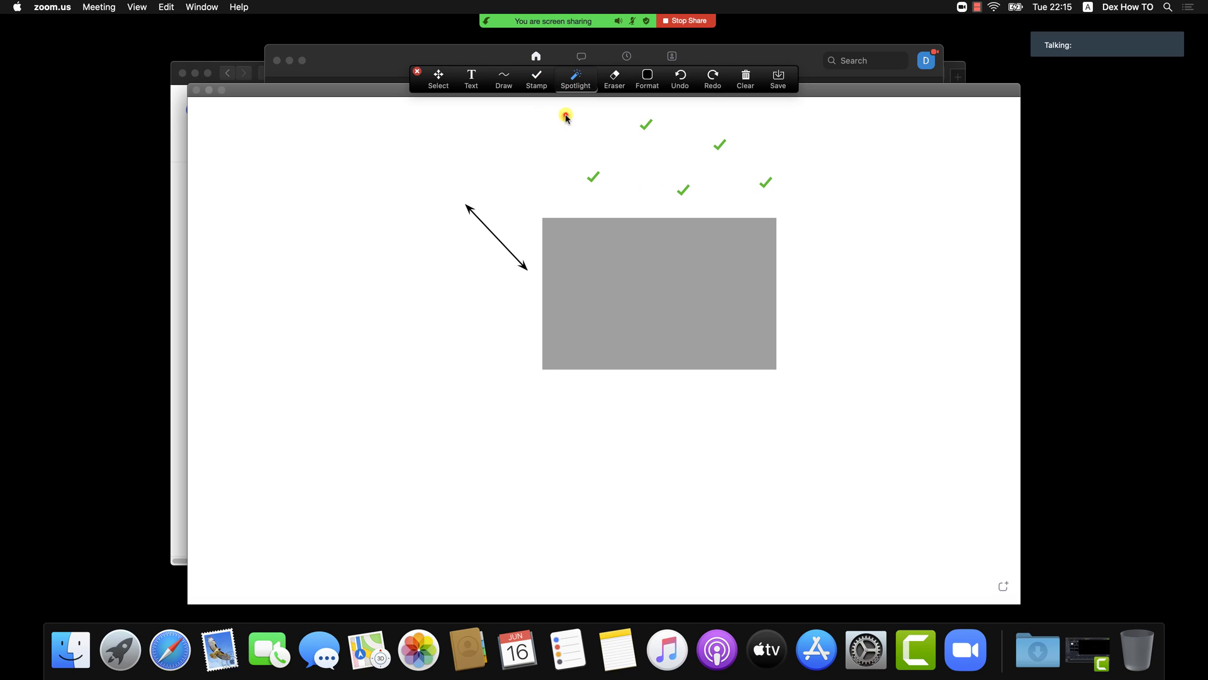
mouse_move(611, 247)
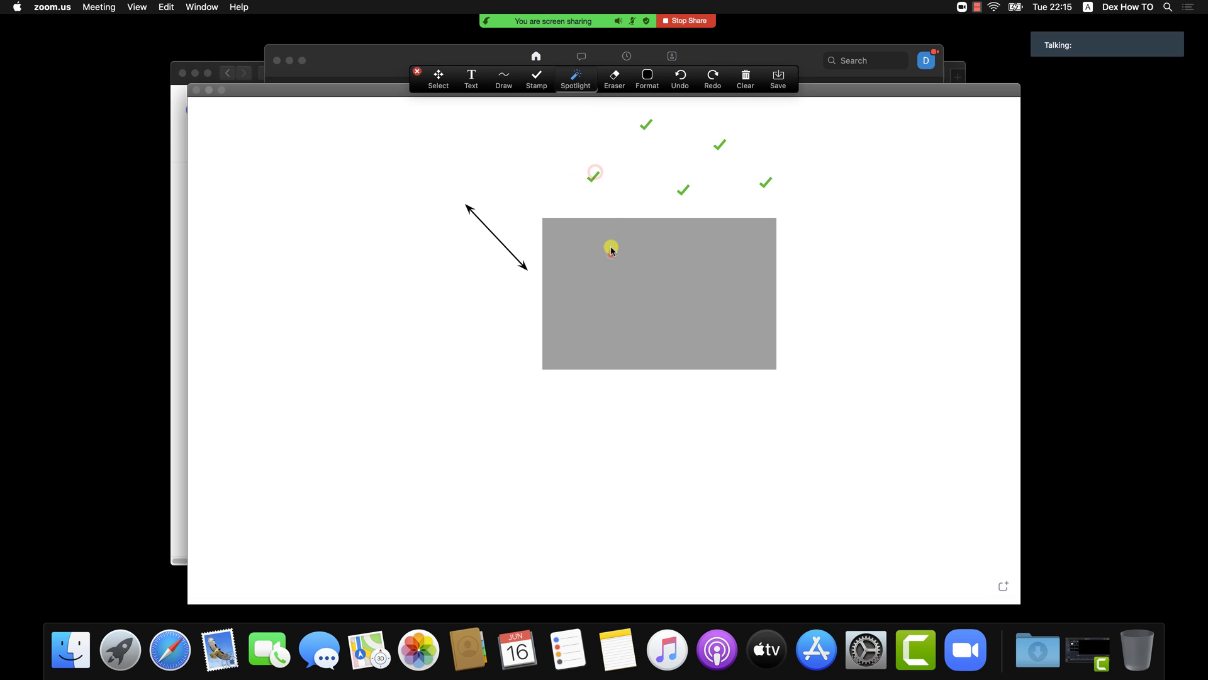
click(575, 77)
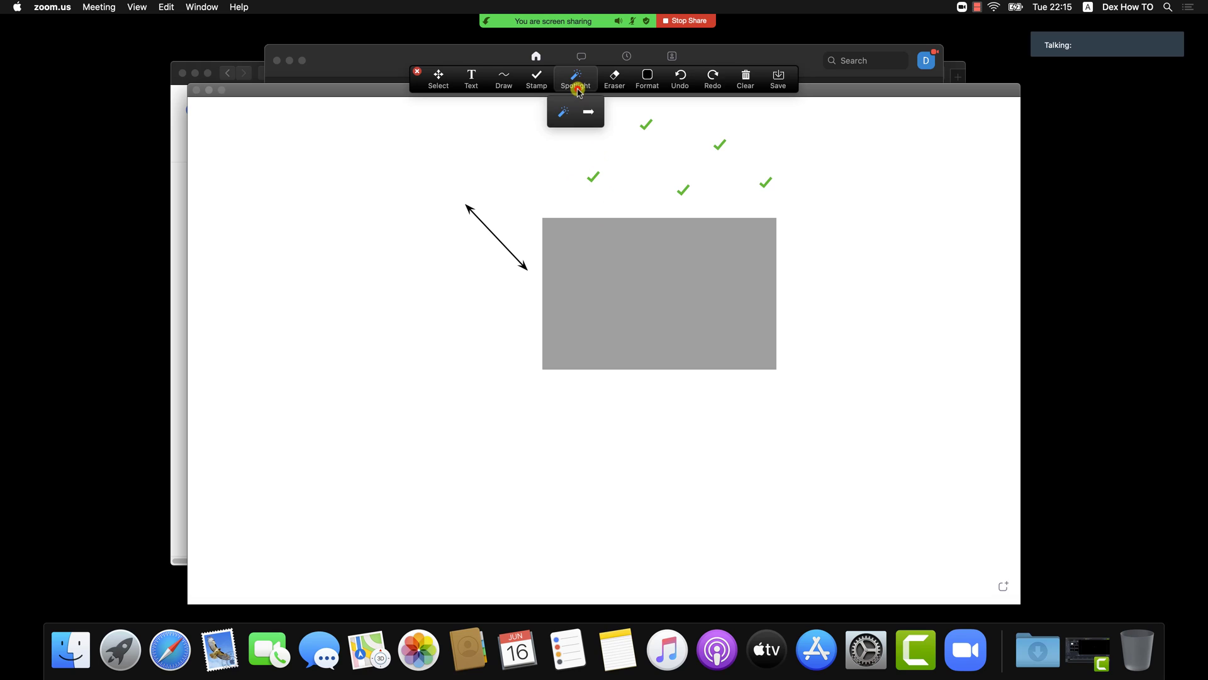
click(614, 78)
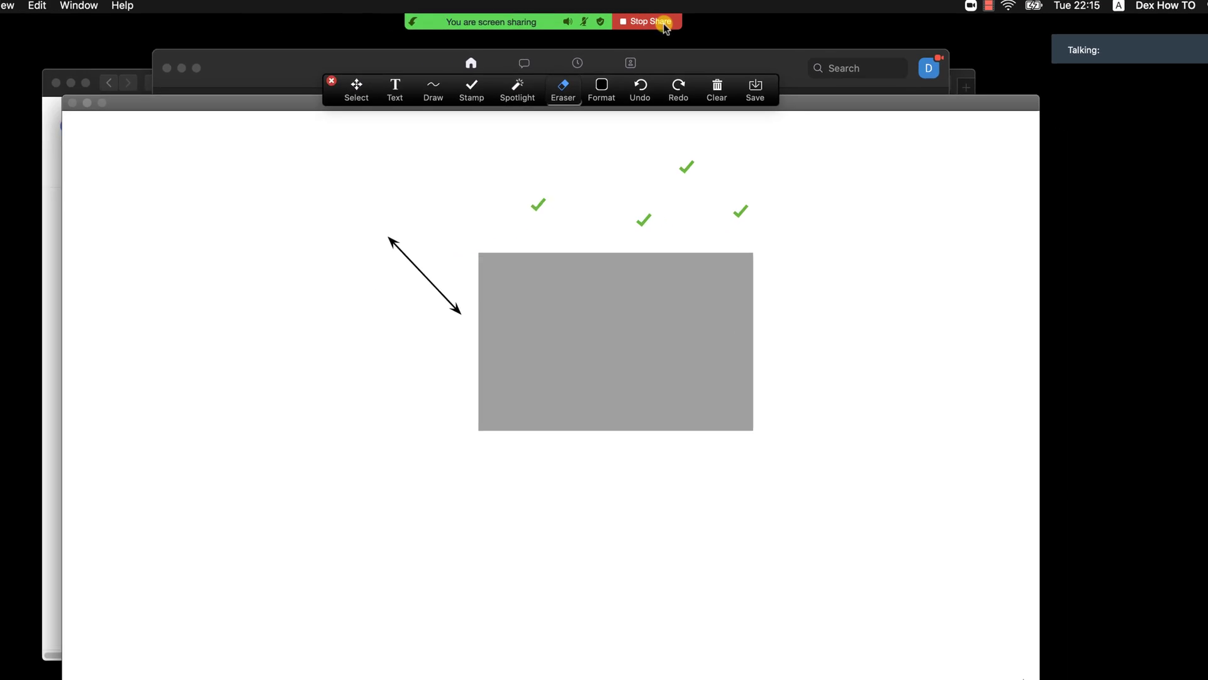
Stop the whiteboard share and choose the Safari Google Search window to share.
click(645, 21)
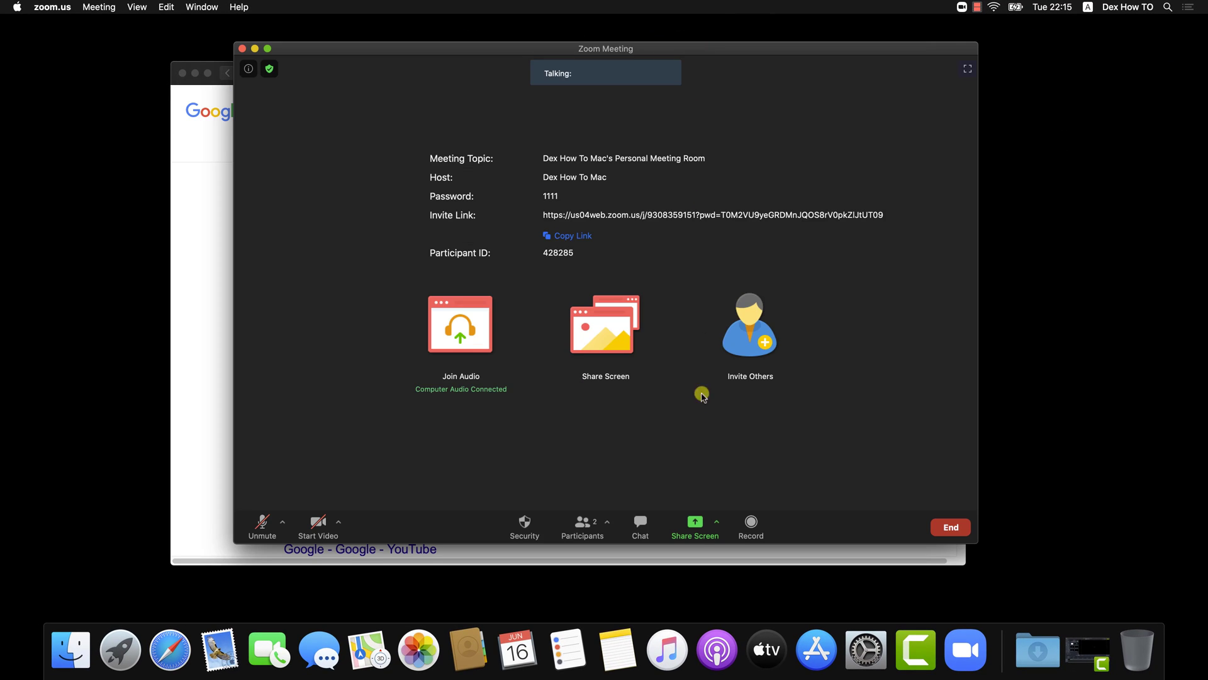
click(694, 526)
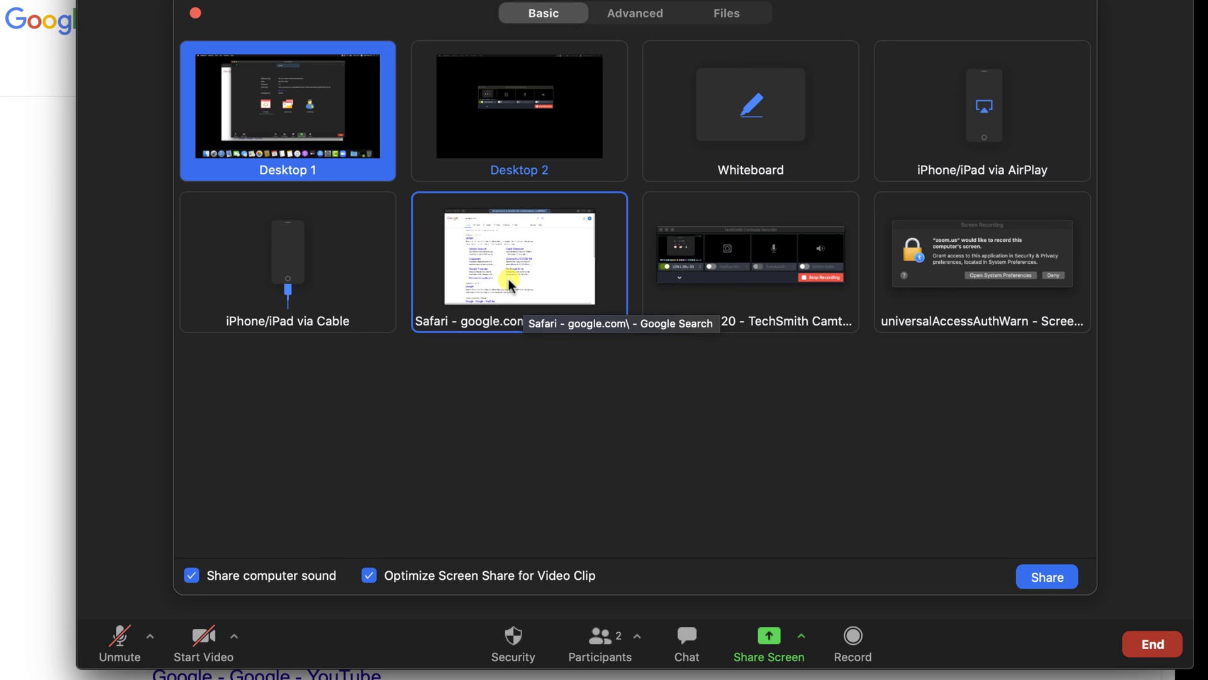
click(519, 258)
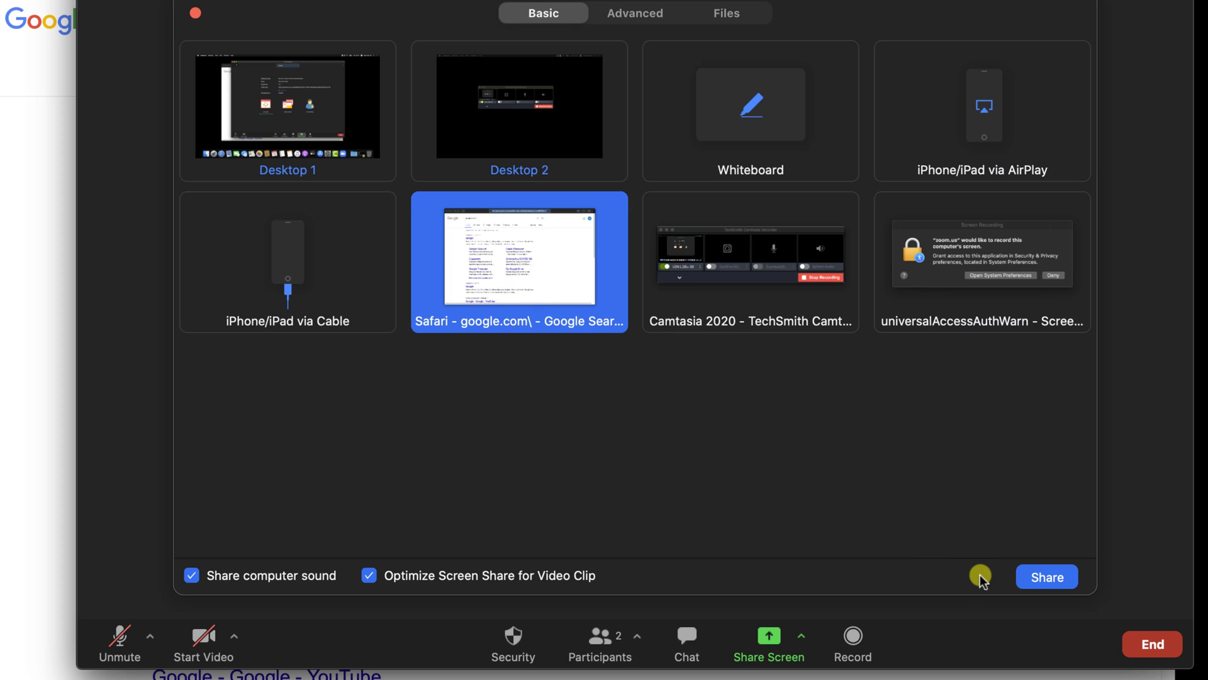
mouse_move(988, 583)
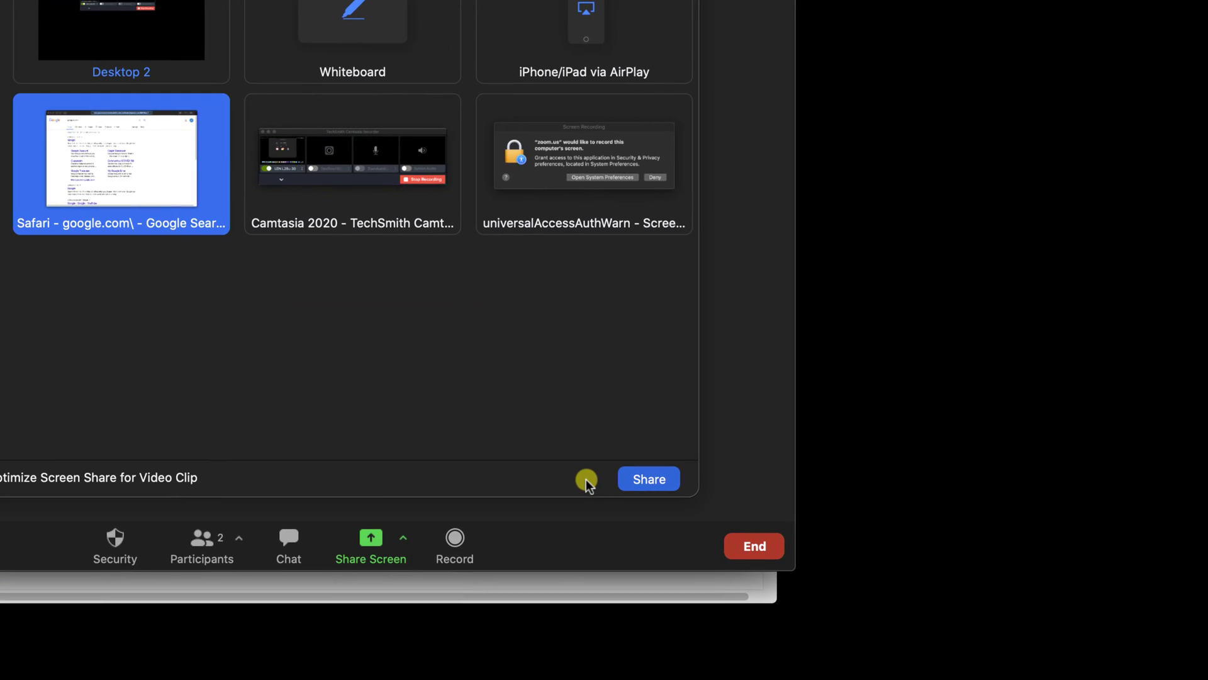
click(647, 478)
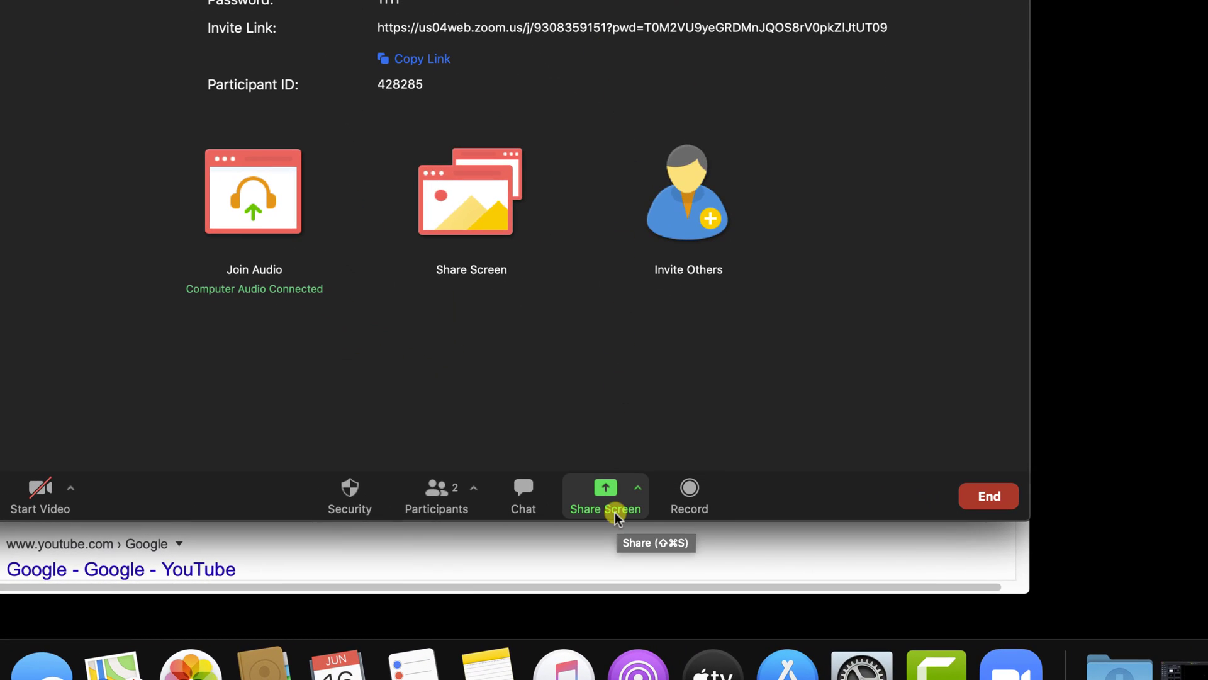
Share a Portion of Screen from the Advanced options and resize the green frame.
click(605, 496)
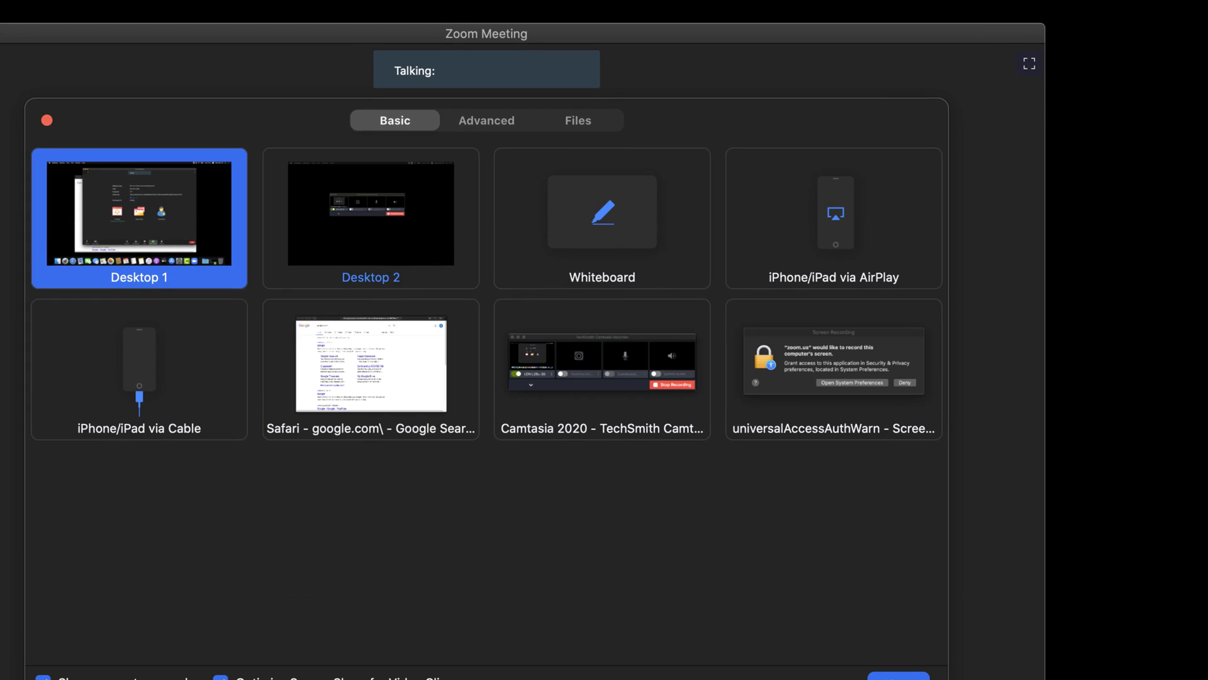
click(486, 121)
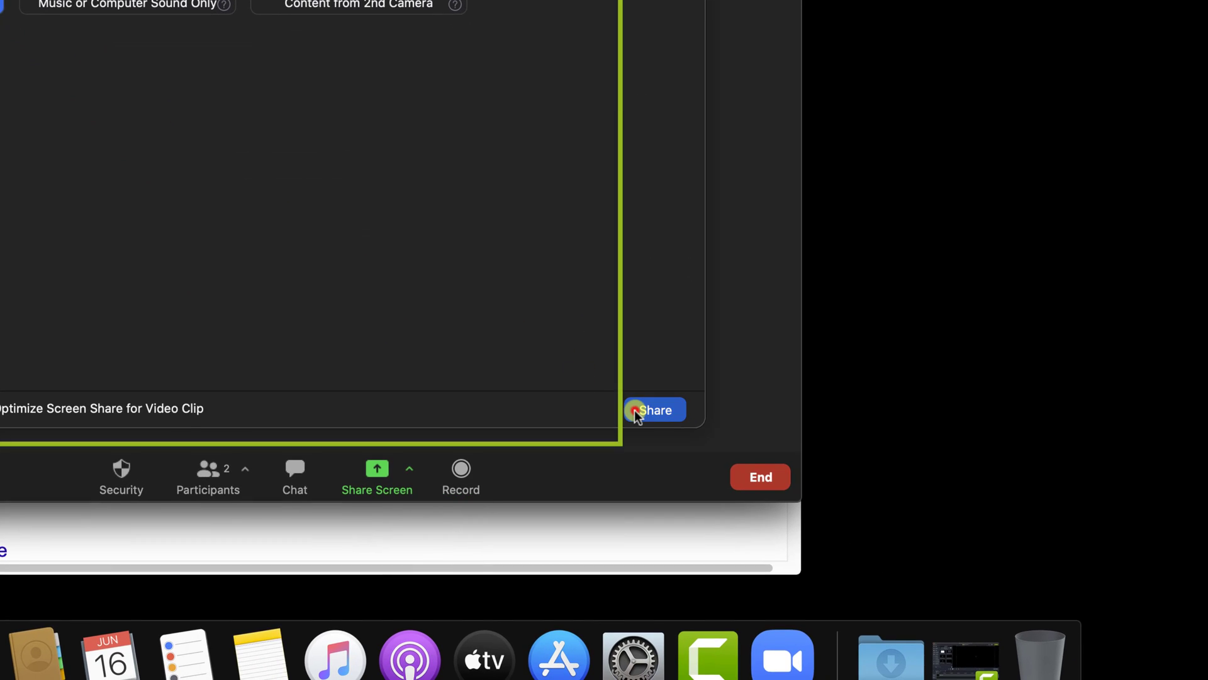
click(653, 409)
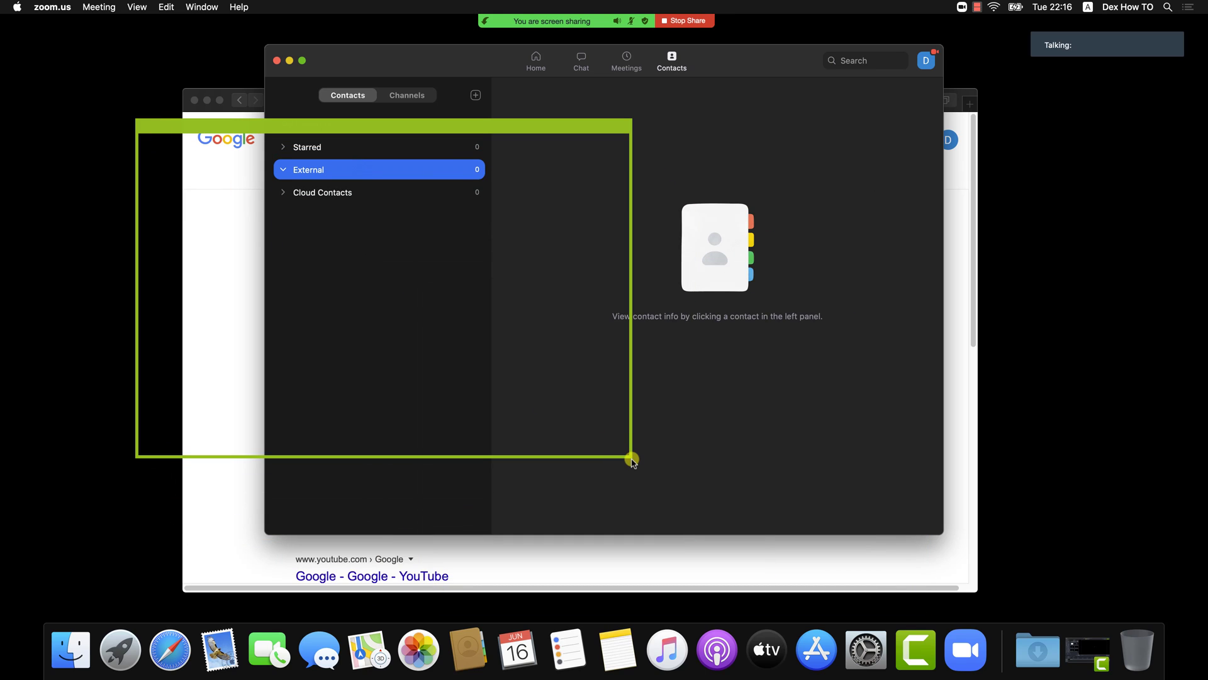
drag(632, 461, 627, 122)
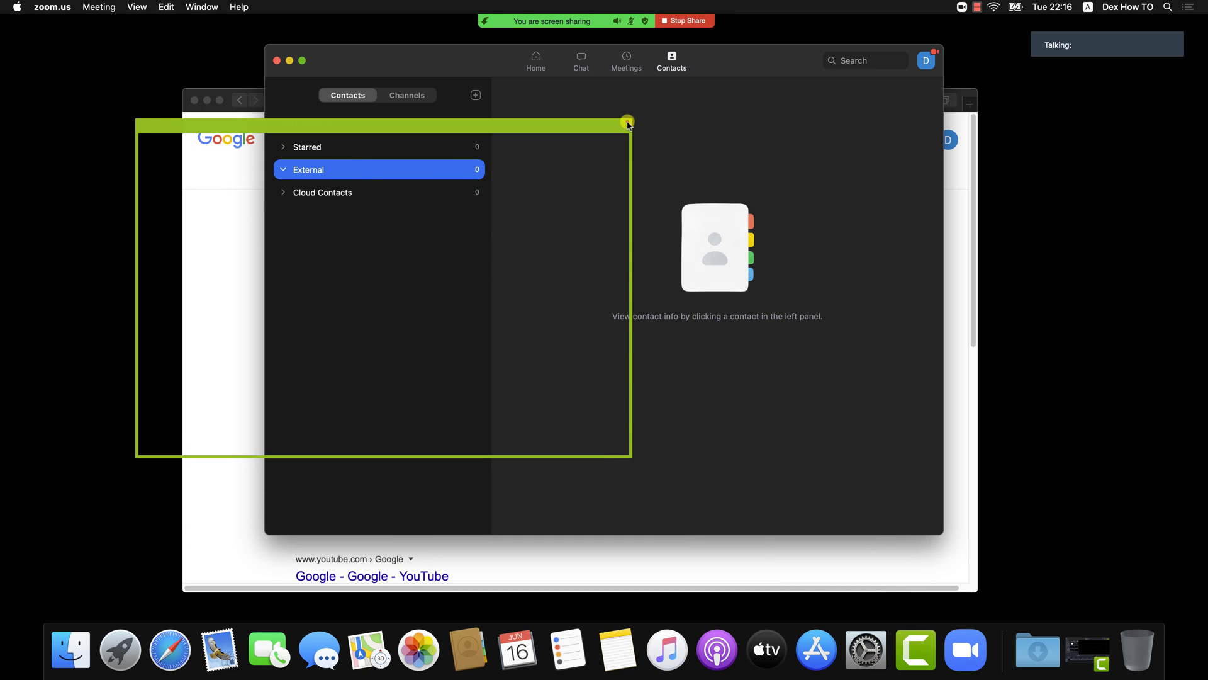